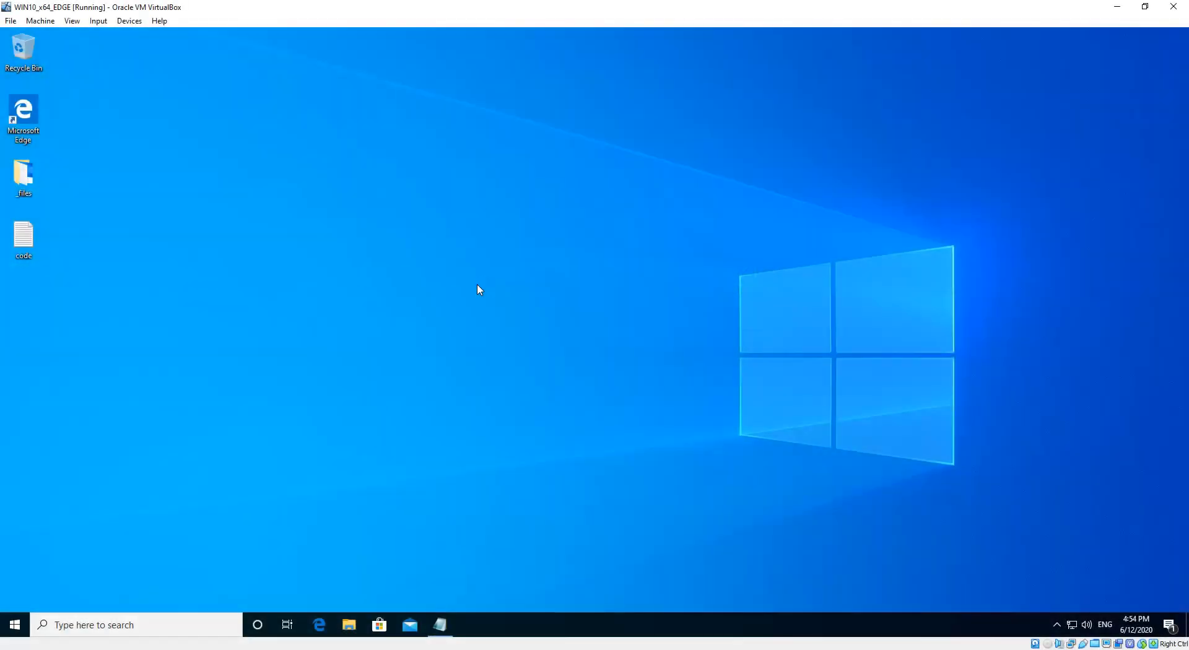
{"action": "mouse_move", "coordinate": [432, 447]}
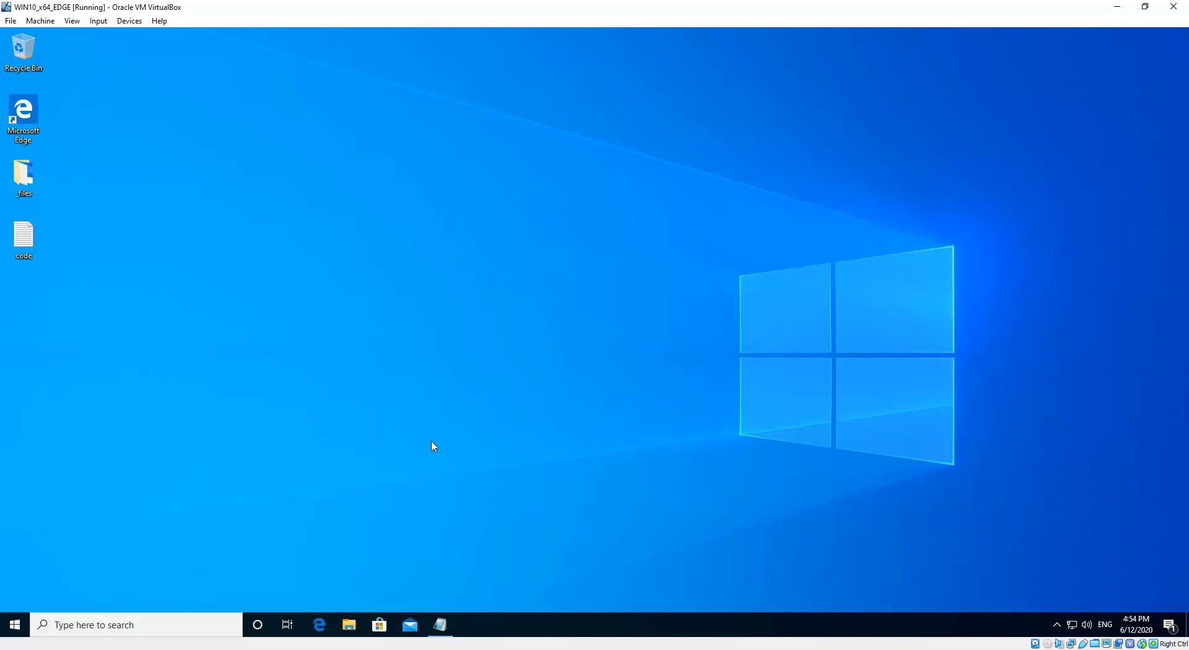
{"action": "mouse_move", "coordinate": [452, 382]}
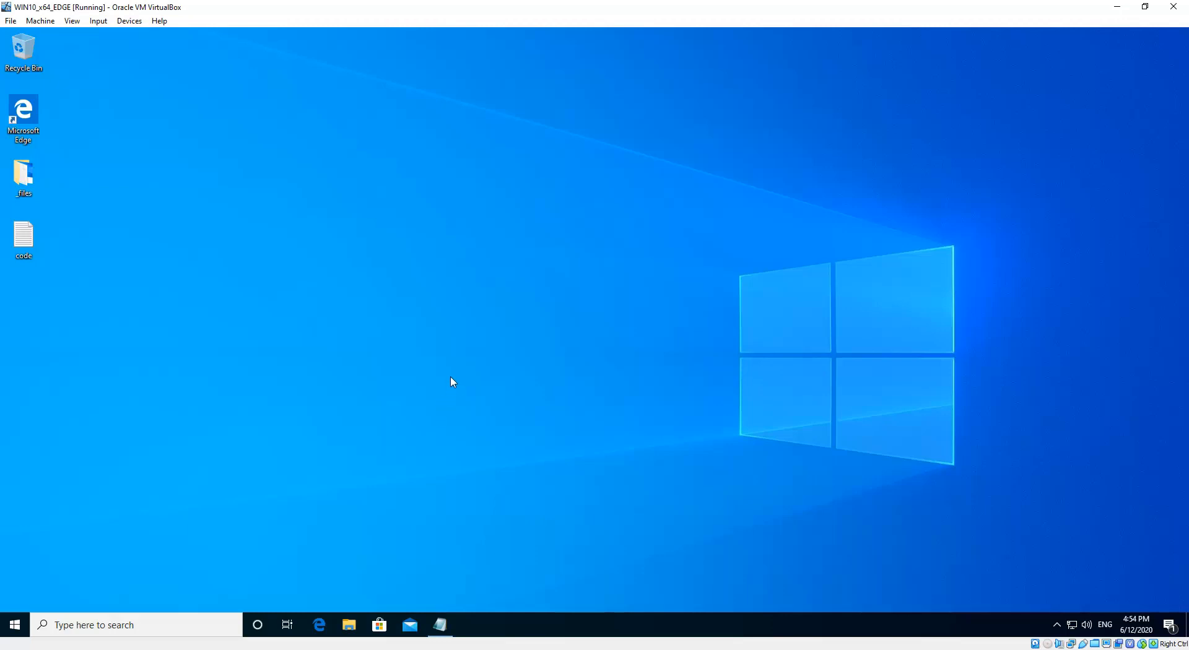
{"action": "mouse_move", "coordinate": [453, 466]}
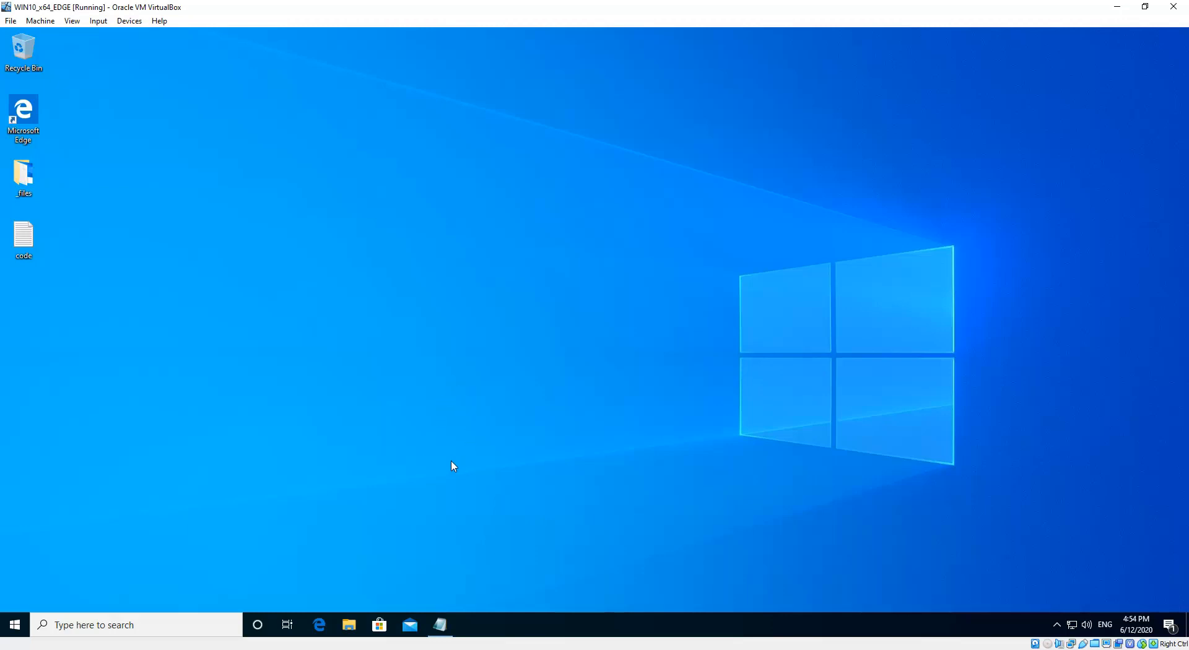
{"action": "mouse_move", "coordinate": [487, 460]}
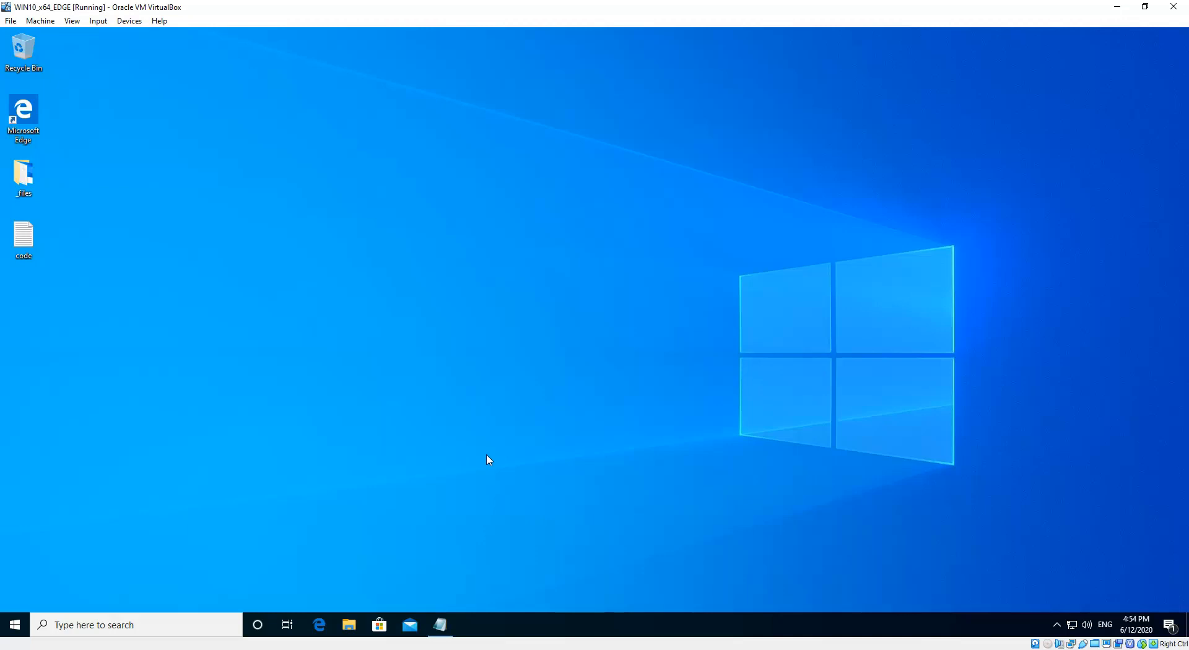
{"action": "mouse_move", "coordinate": [543, 470]}
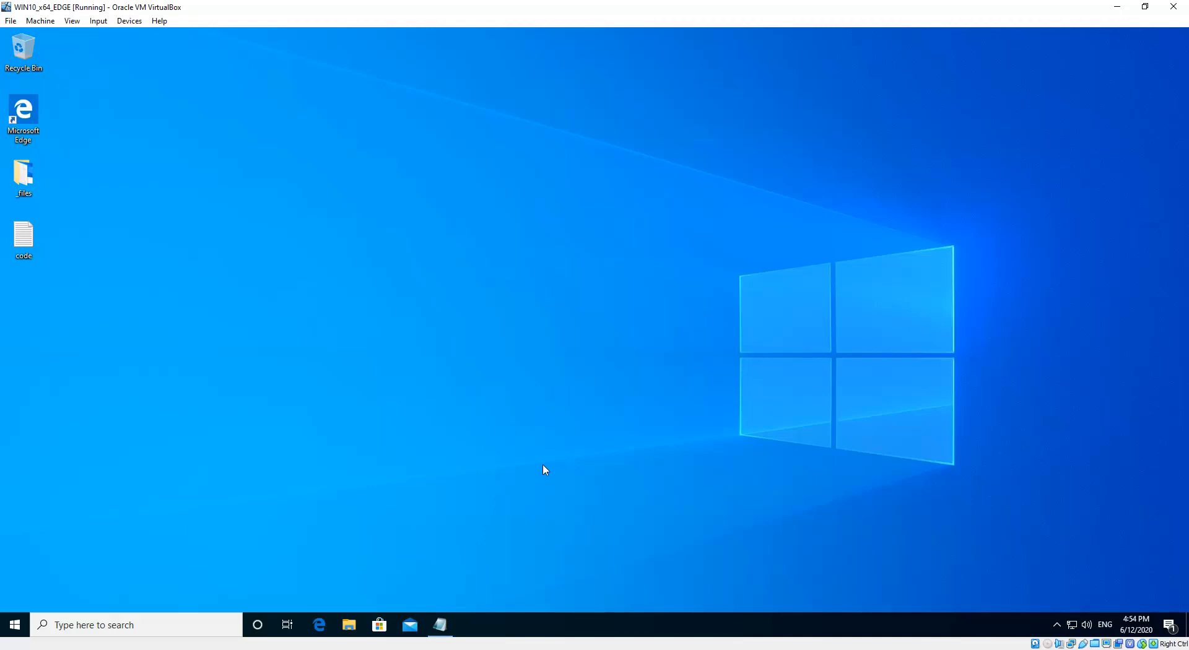
{"action": "mouse_move", "coordinate": [493, 437]}
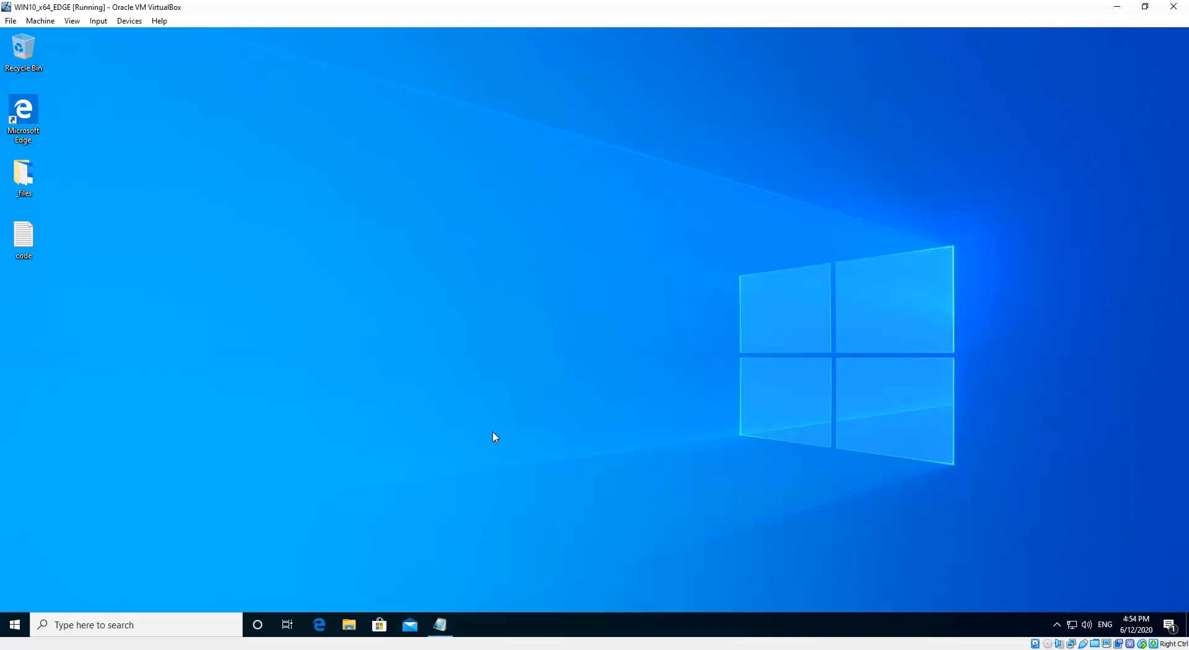
{"action": "mouse_move", "coordinate": [678, 493]}
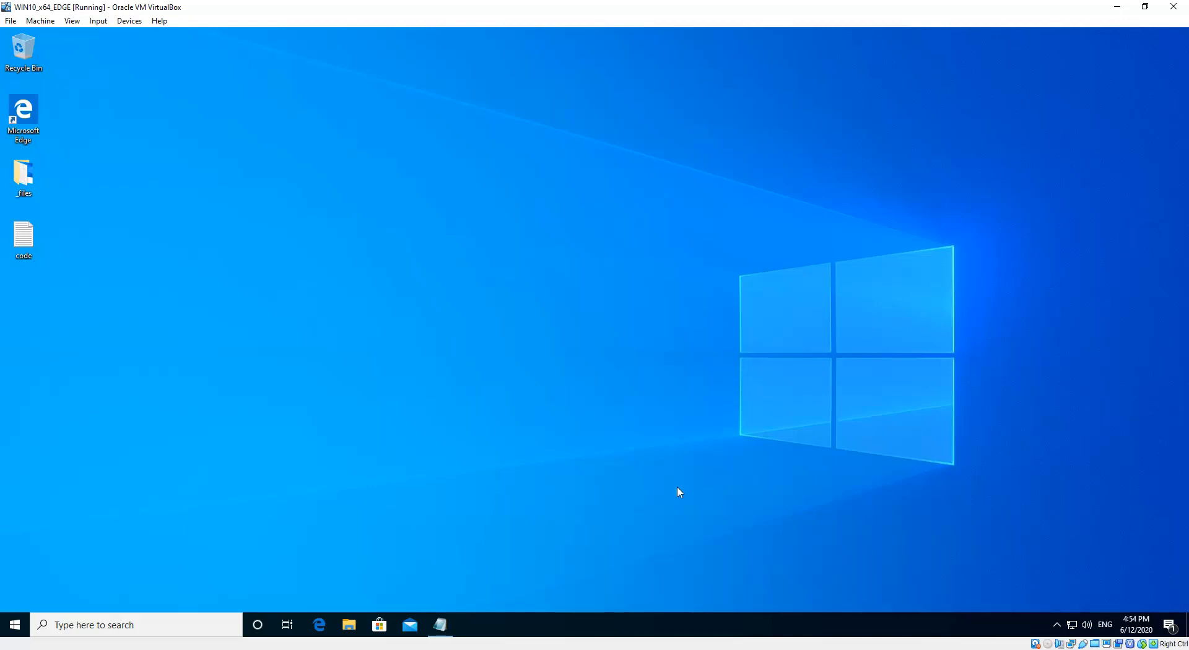
{"action": "mouse_move", "coordinate": [379, 565]}
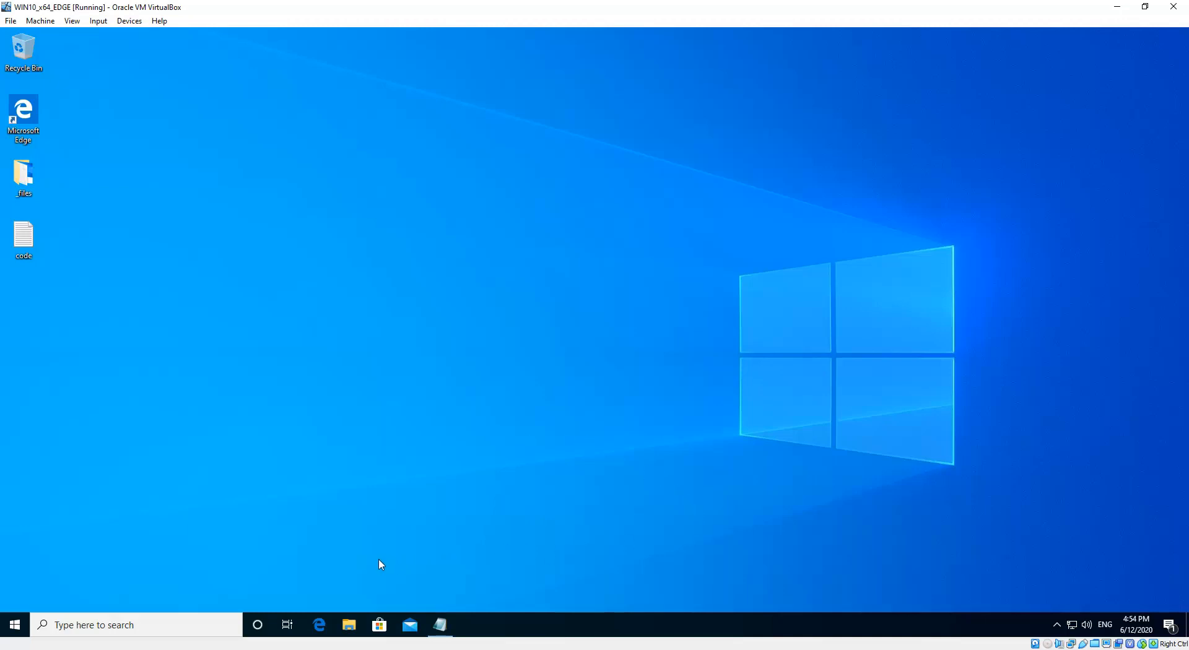
{"action": "mouse_move", "coordinate": [349, 626]}
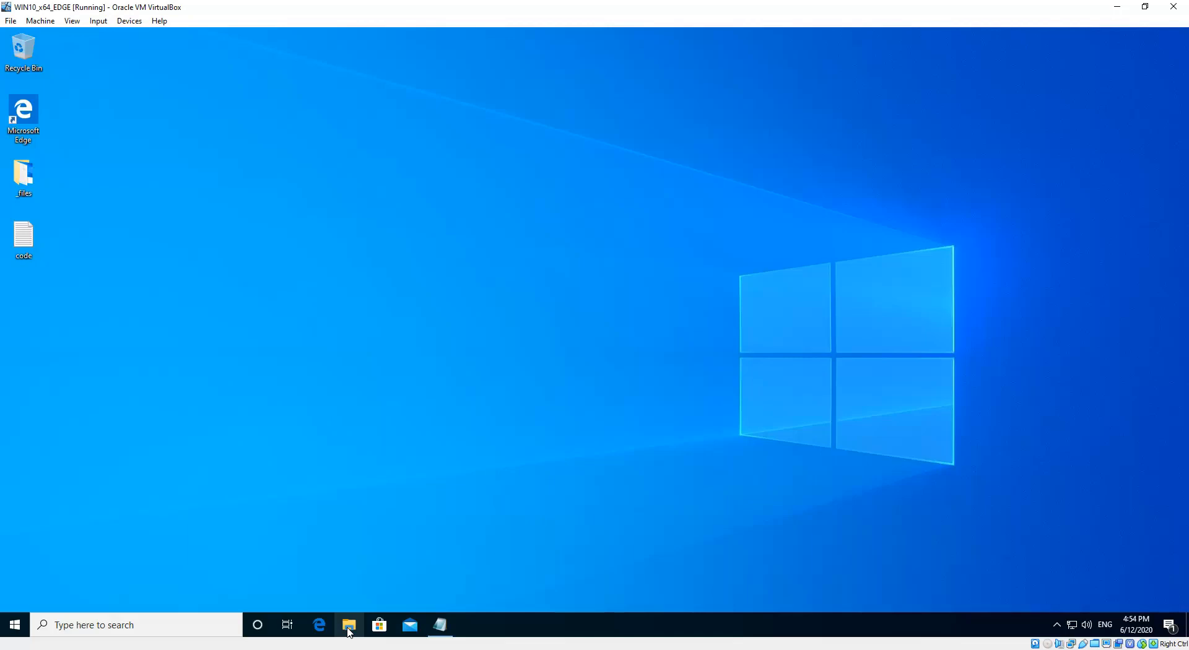
Open File Explorer on This PC to list folders, Local Disk (C:) and other drives
{"action": "left_click", "coordinate": [348, 626]}
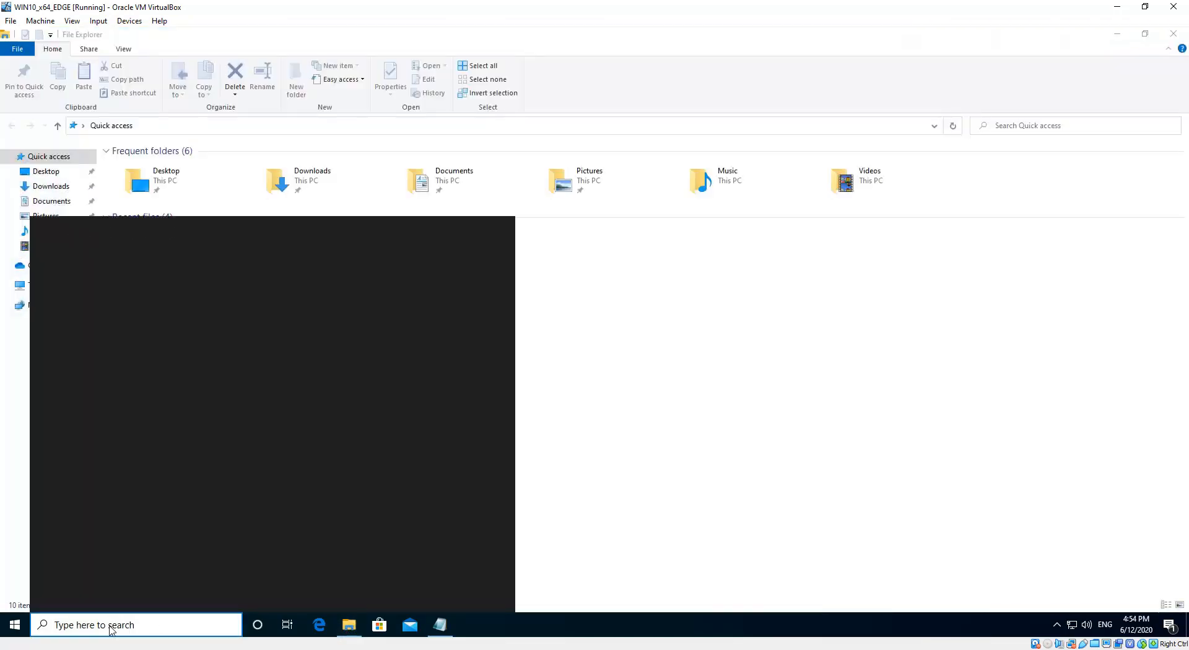
{"action": "left_click", "coordinate": [137, 625]}
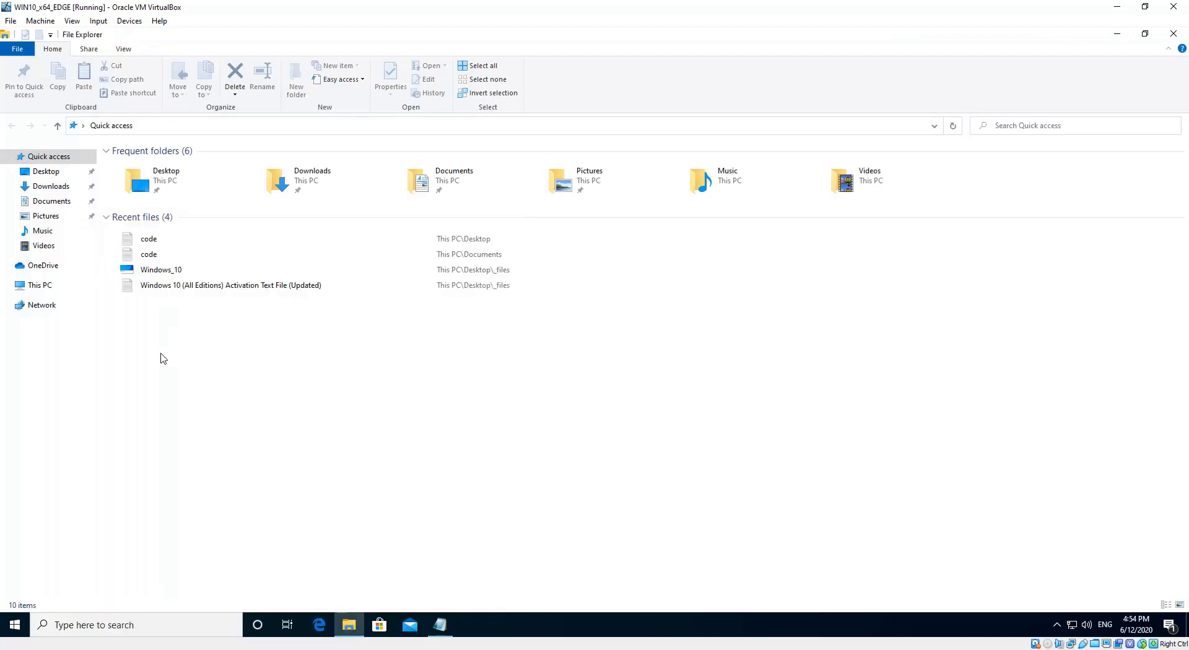
{"action": "left_click", "coordinate": [39, 291]}
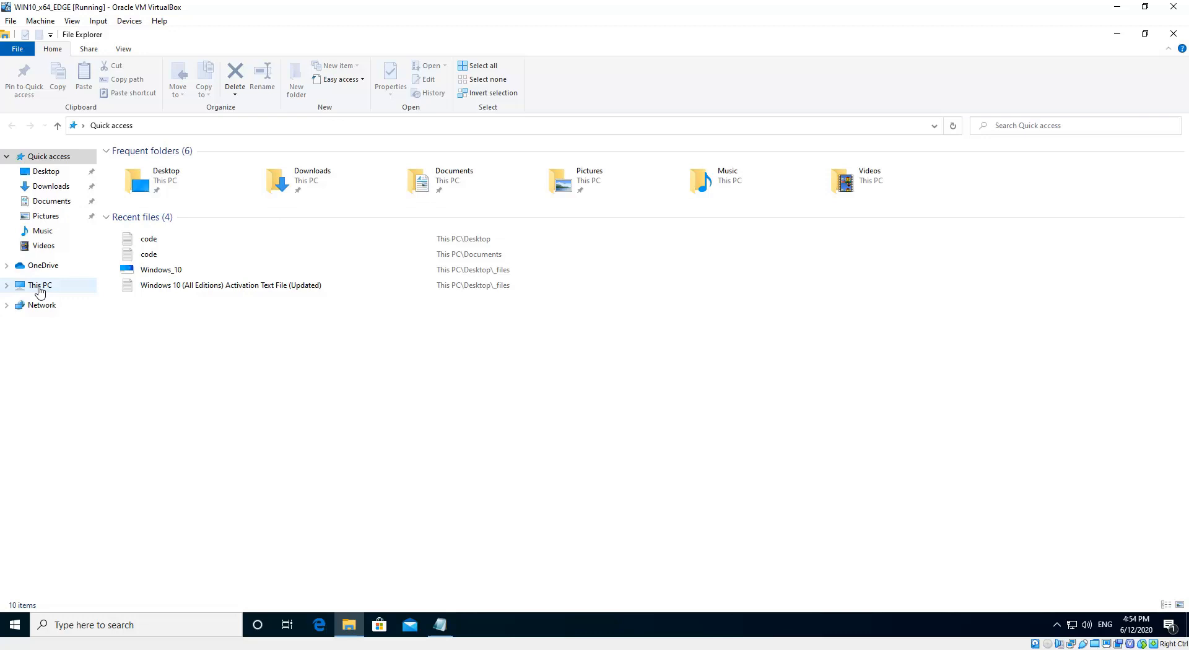
{"action": "left_click", "coordinate": [39, 284]}
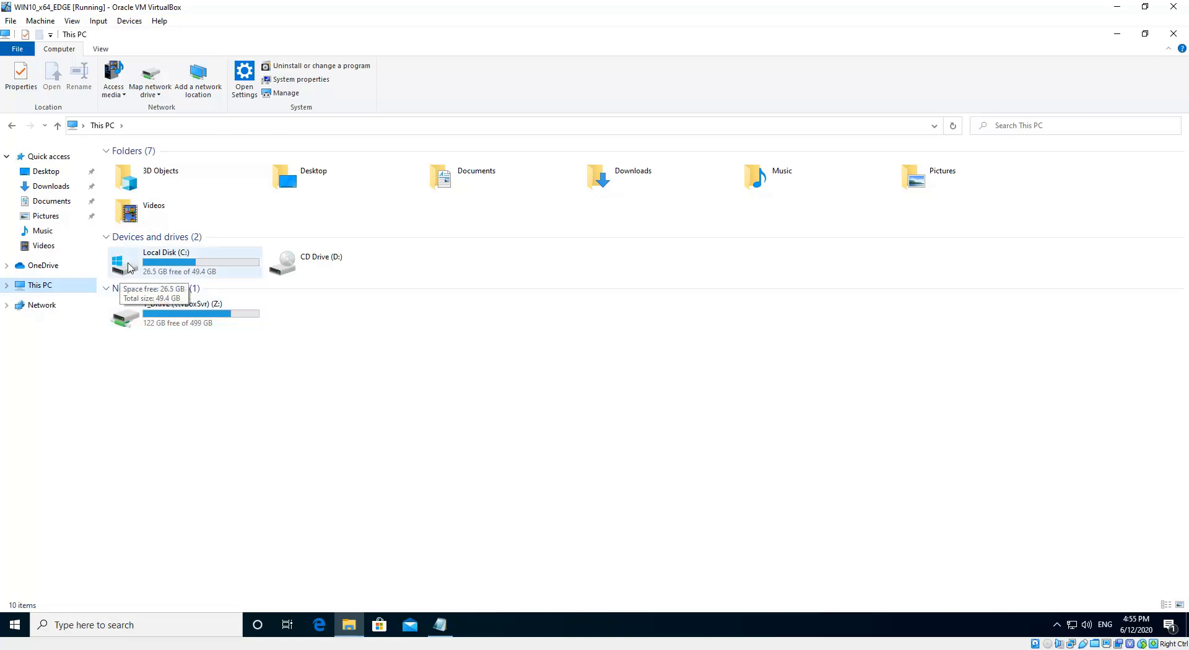
{"action": "mouse_move", "coordinate": [185, 270]}
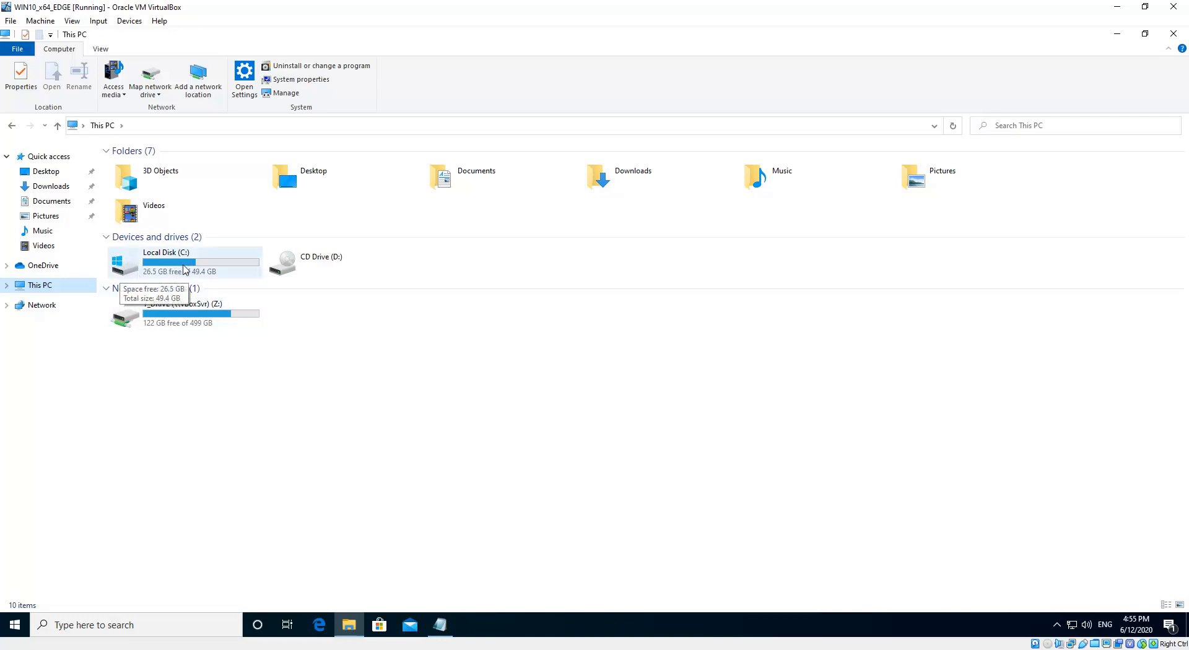
Run Error checking on Local Disk (C:) from its Properties Tools tab
{"action": "right_click", "coordinate": [182, 261]}
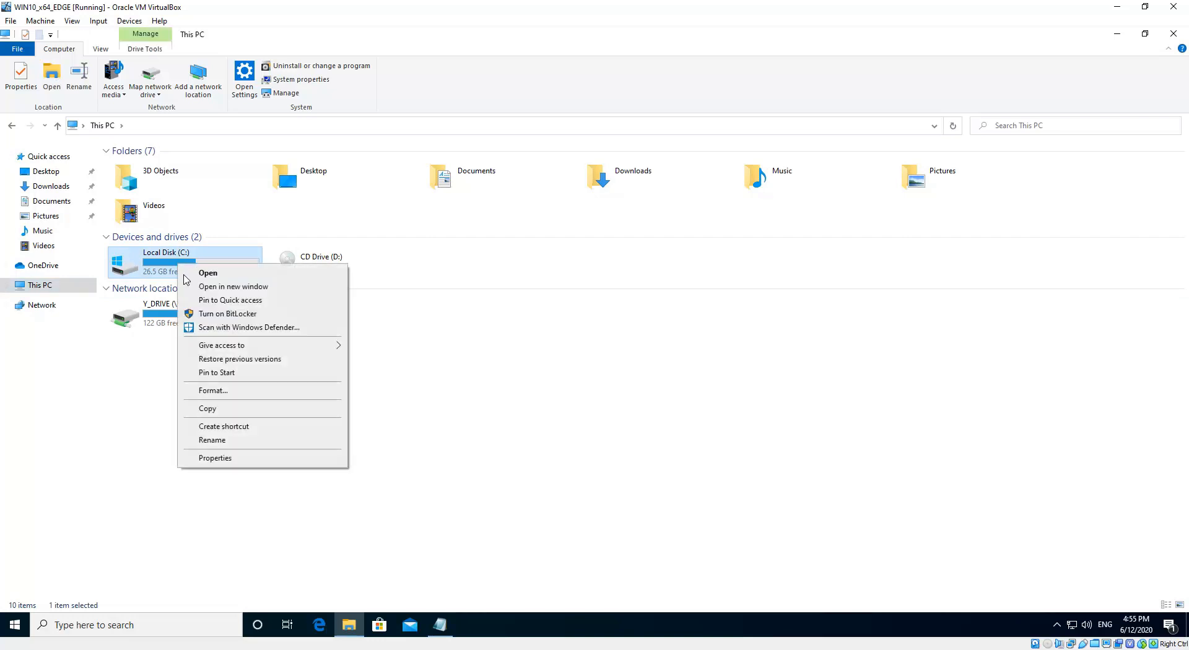
{"action": "left_click", "coordinate": [215, 458]}
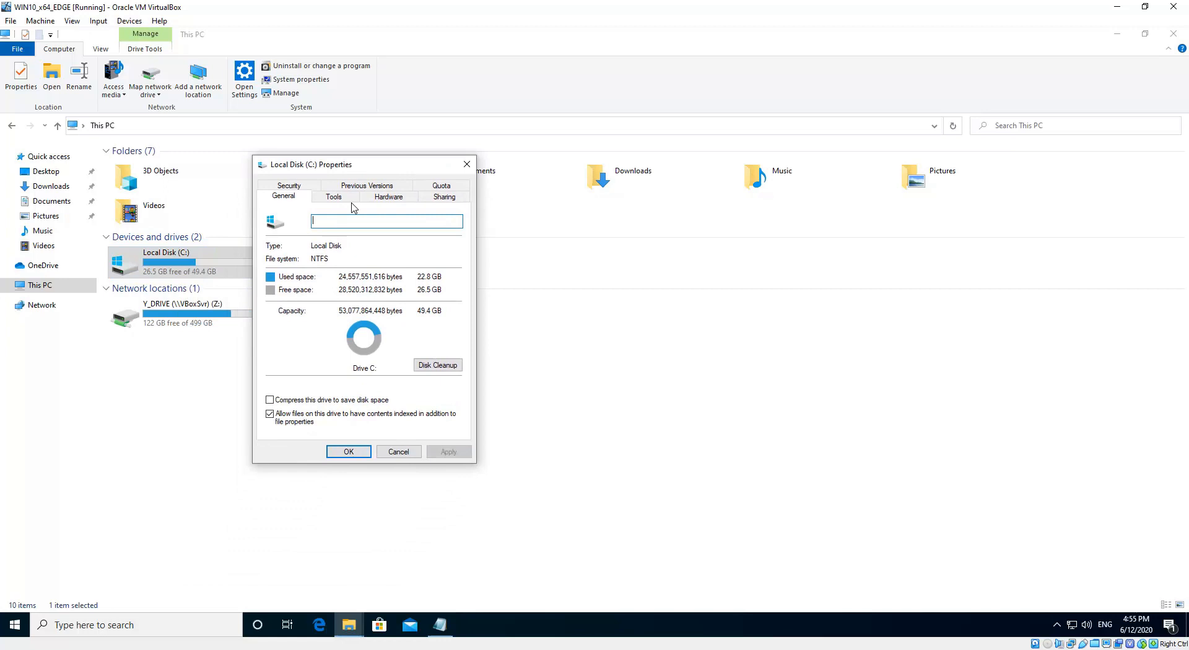
{"action": "left_click", "coordinate": [334, 196]}
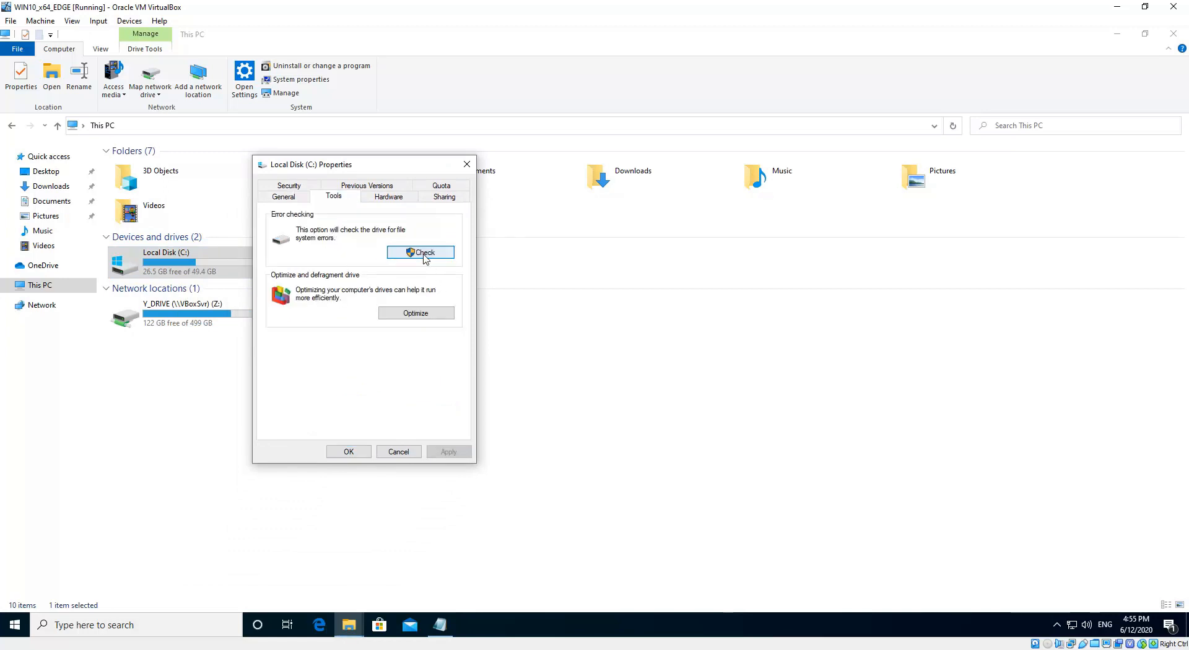
{"action": "left_click", "coordinate": [420, 253]}
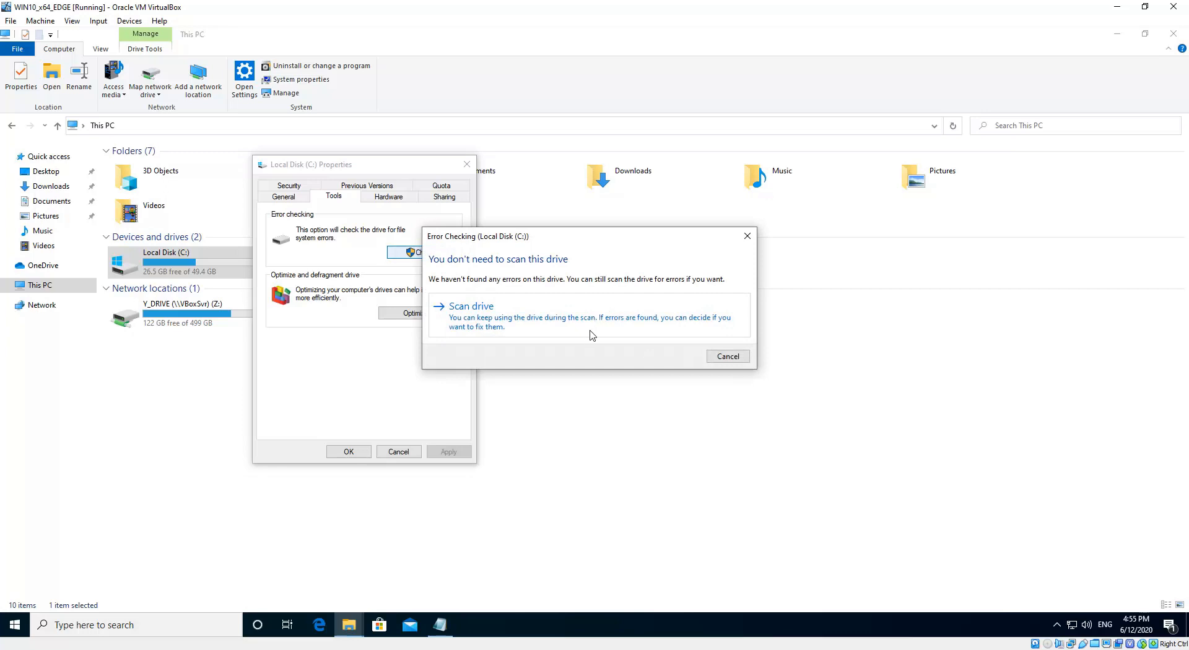
Start a Local Disk (C:) scan, cancel it, and close the Properties window unchanged
{"action": "left_click", "coordinate": [470, 306]}
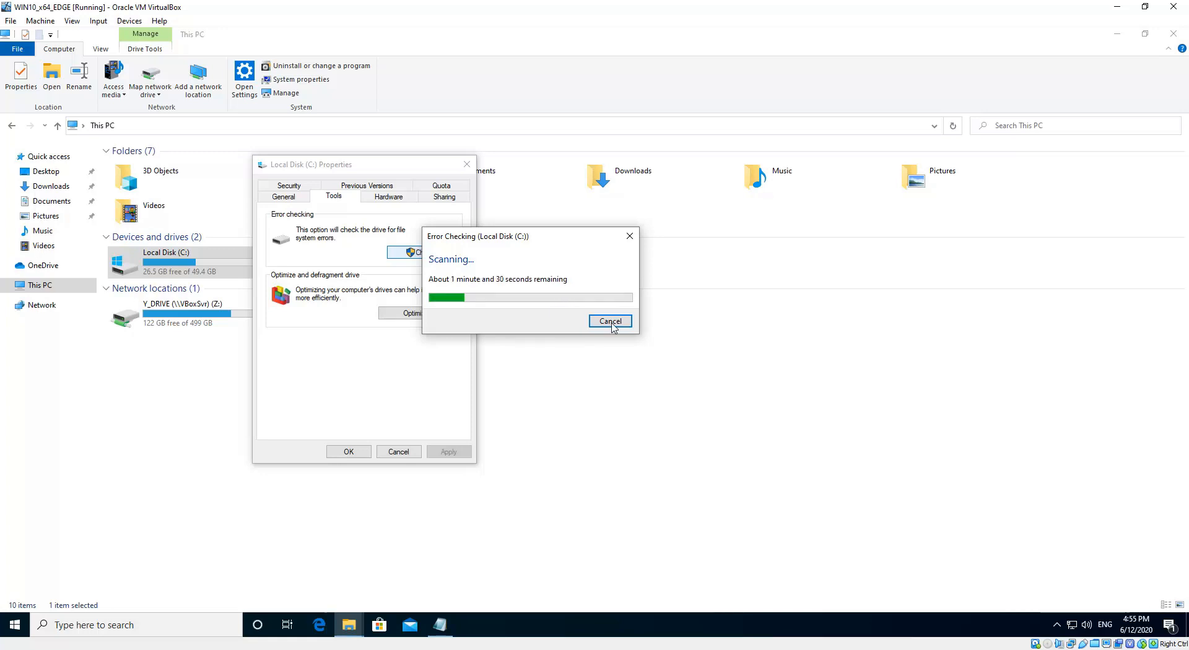
{"action": "left_click", "coordinate": [611, 321]}
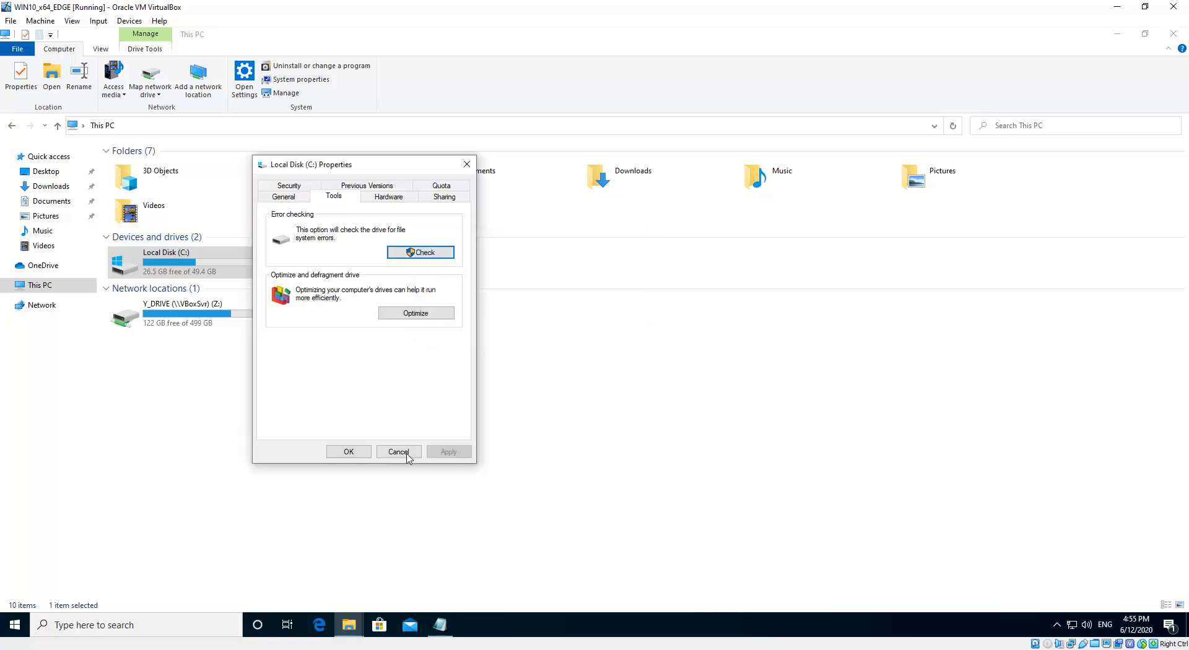
{"action": "left_click", "coordinate": [398, 452]}
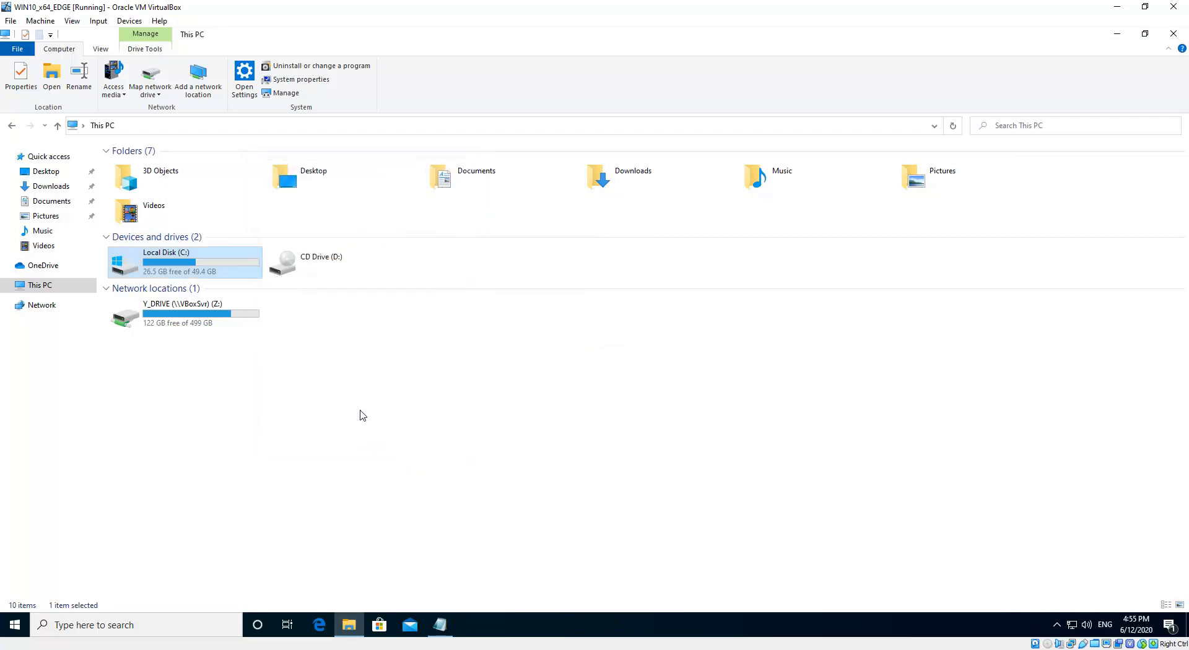
{"action": "mouse_move", "coordinate": [1174, 34]}
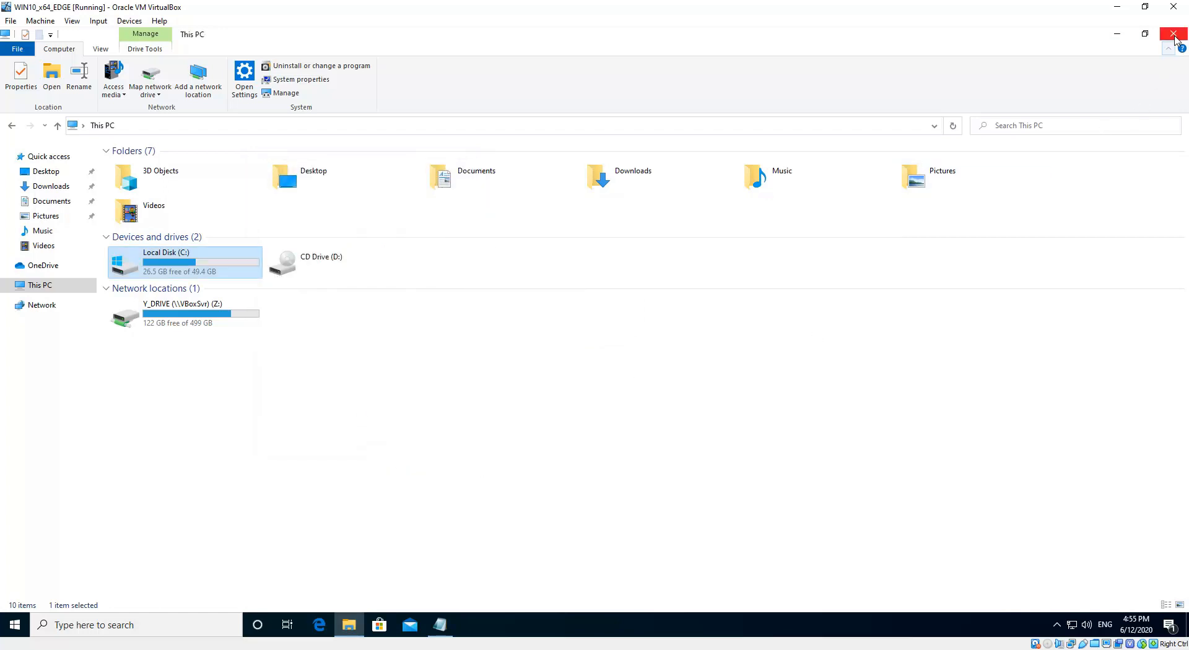
Close File Explorer, open the chkdsk note file, and launch Command Prompt as administrator
{"action": "left_click", "coordinate": [1174, 34]}
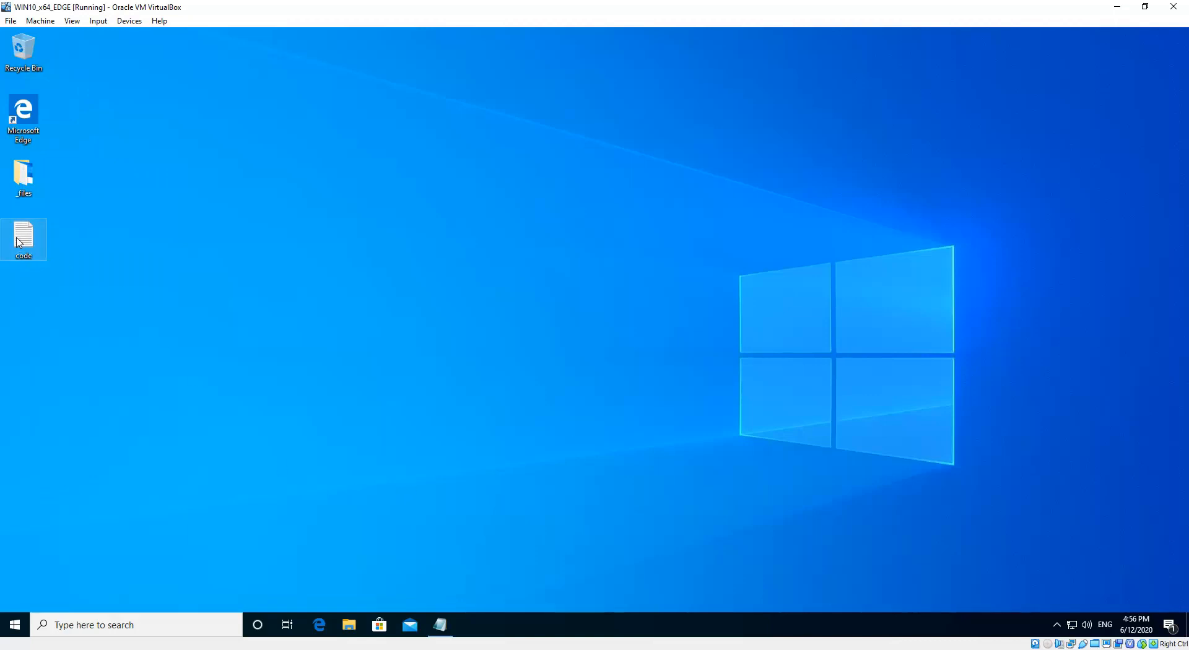
{"action": "double_click", "coordinate": [23, 239]}
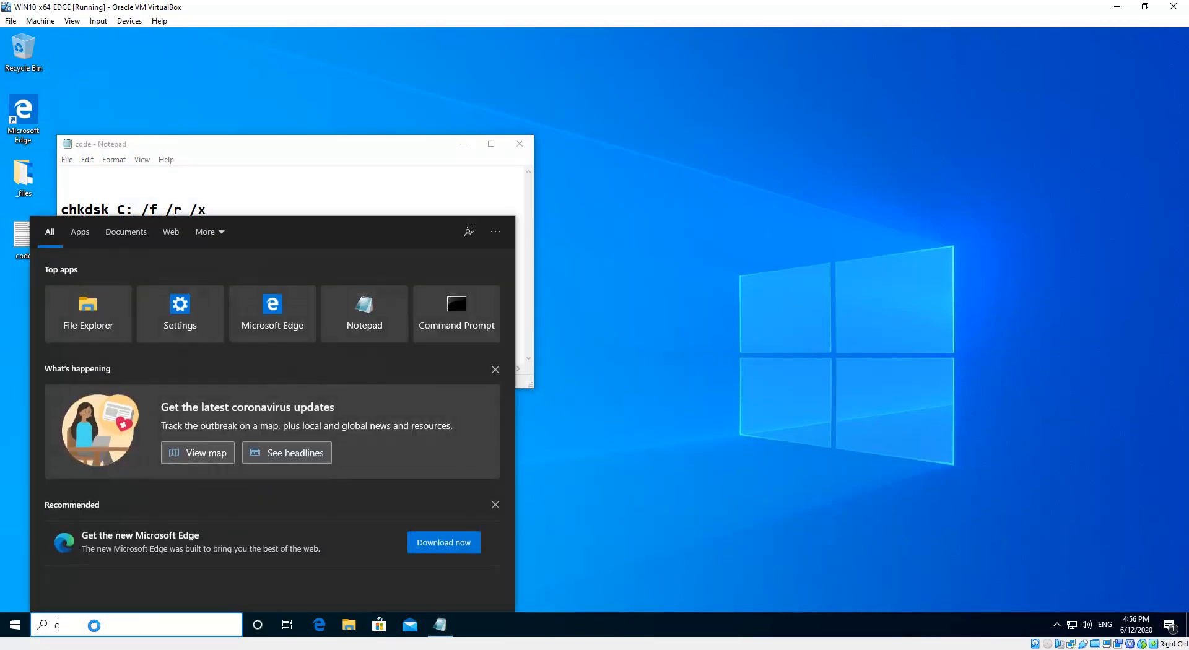
{"action": "type", "text": "cmd"}
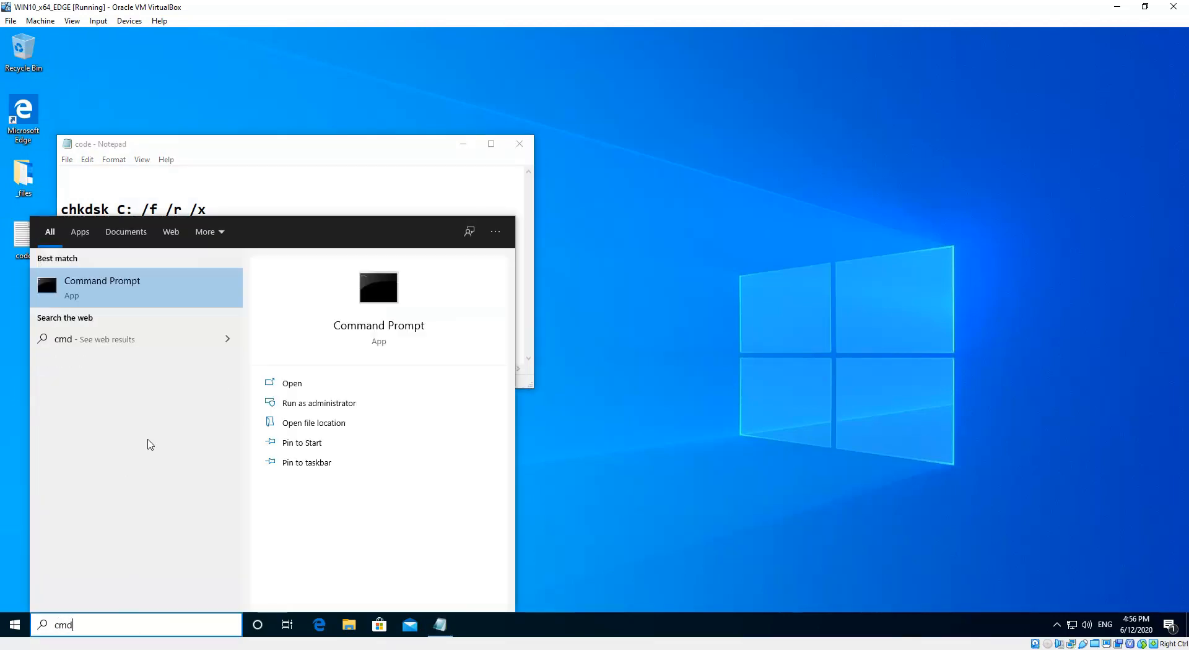
{"action": "mouse_move", "coordinate": [119, 288]}
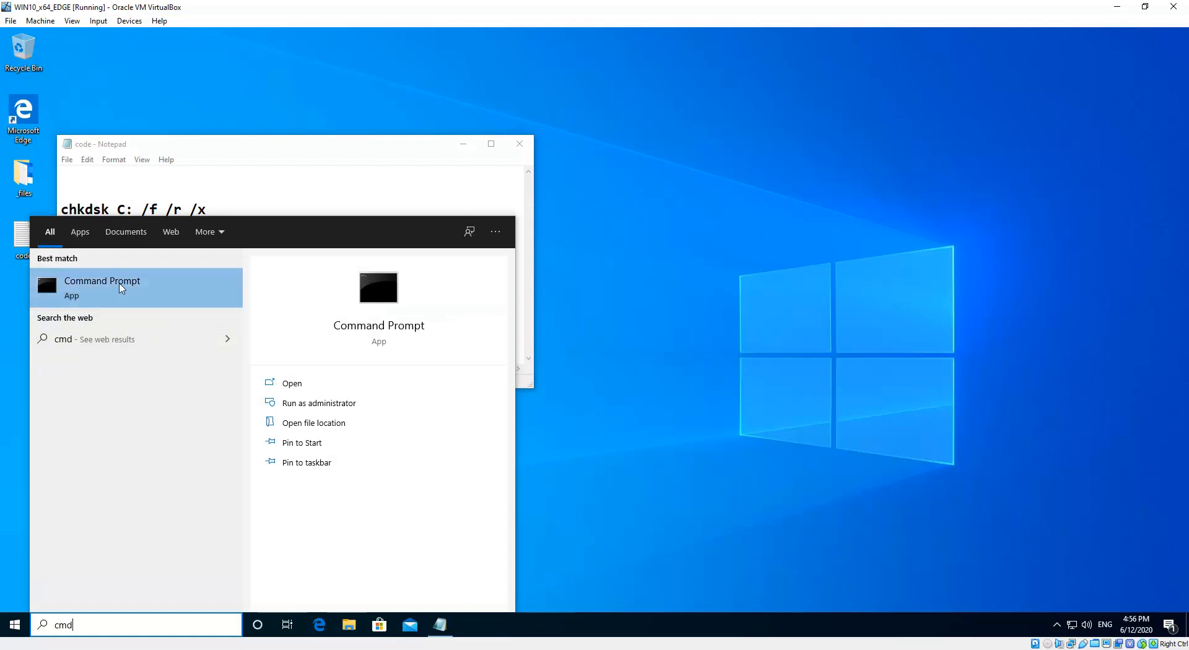
{"action": "mouse_move", "coordinate": [138, 297]}
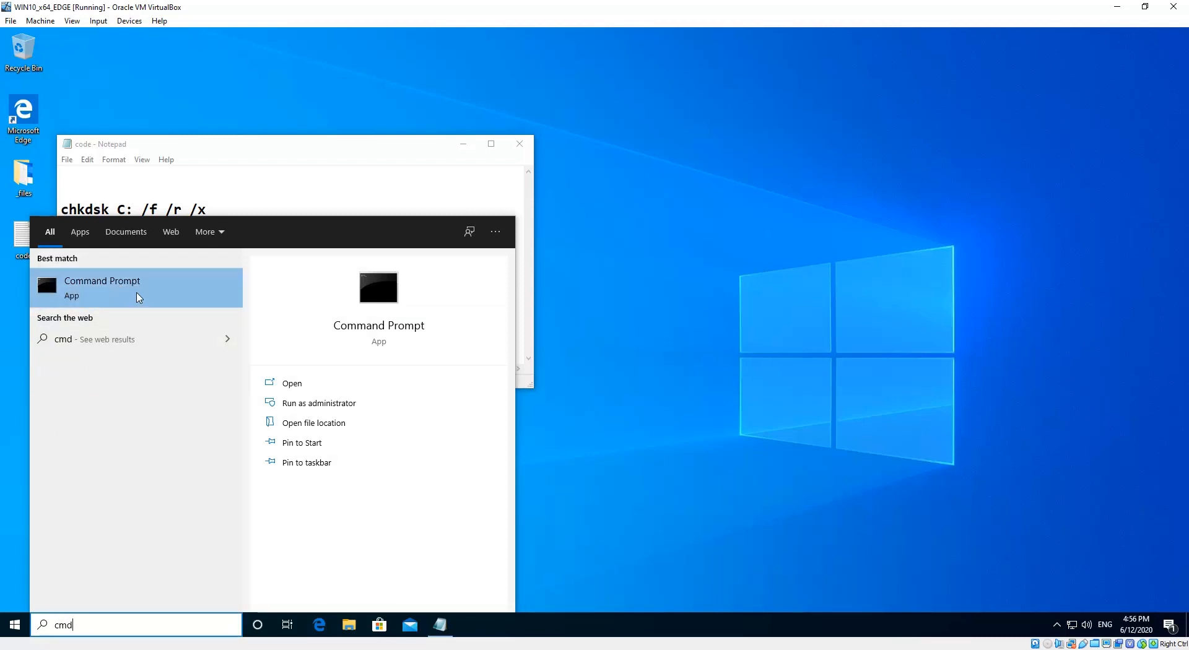
{"action": "left_click", "coordinate": [319, 403]}
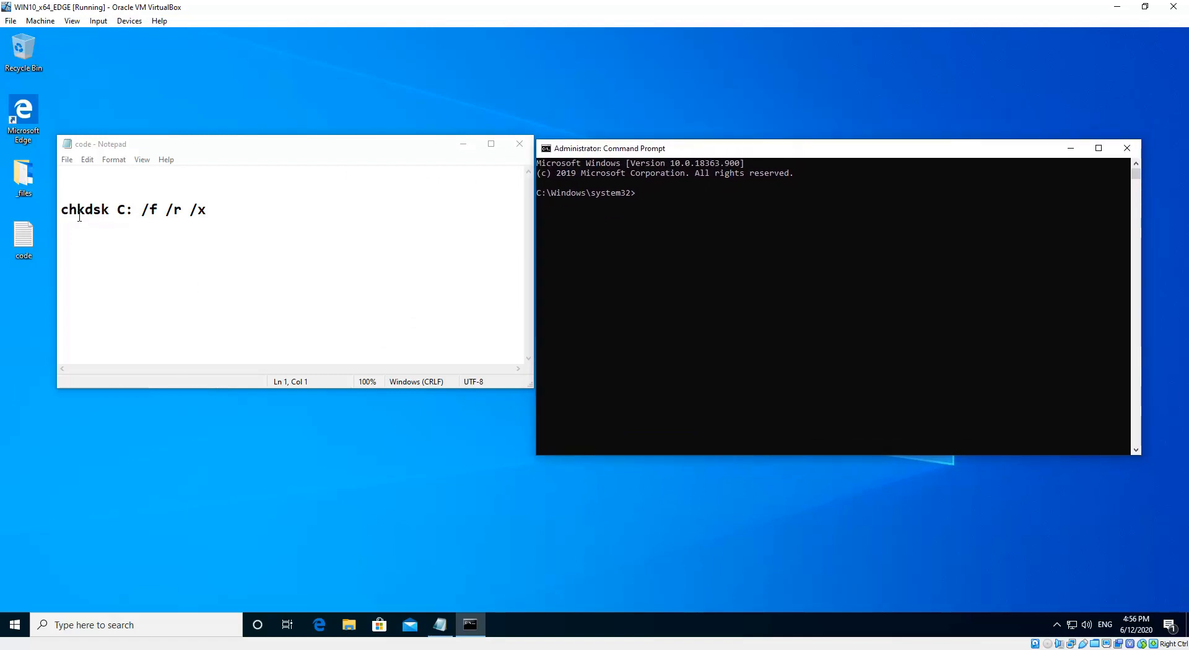
{"action": "double_click", "coordinate": [80, 210]}
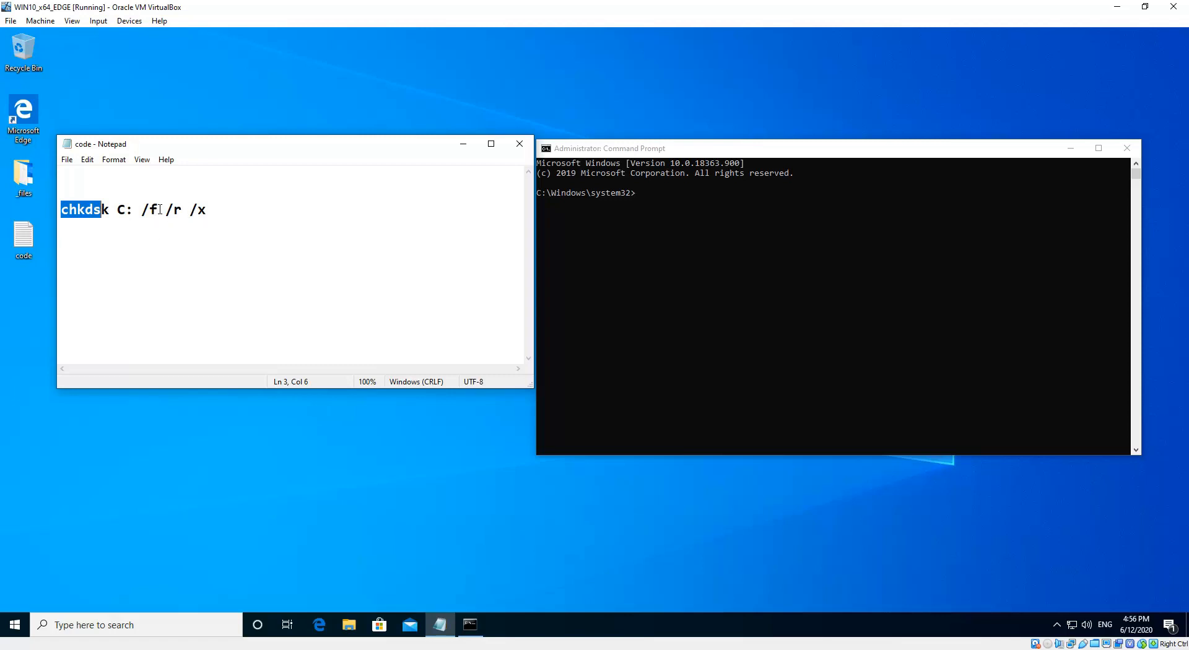
{"action": "double_click", "coordinate": [149, 210]}
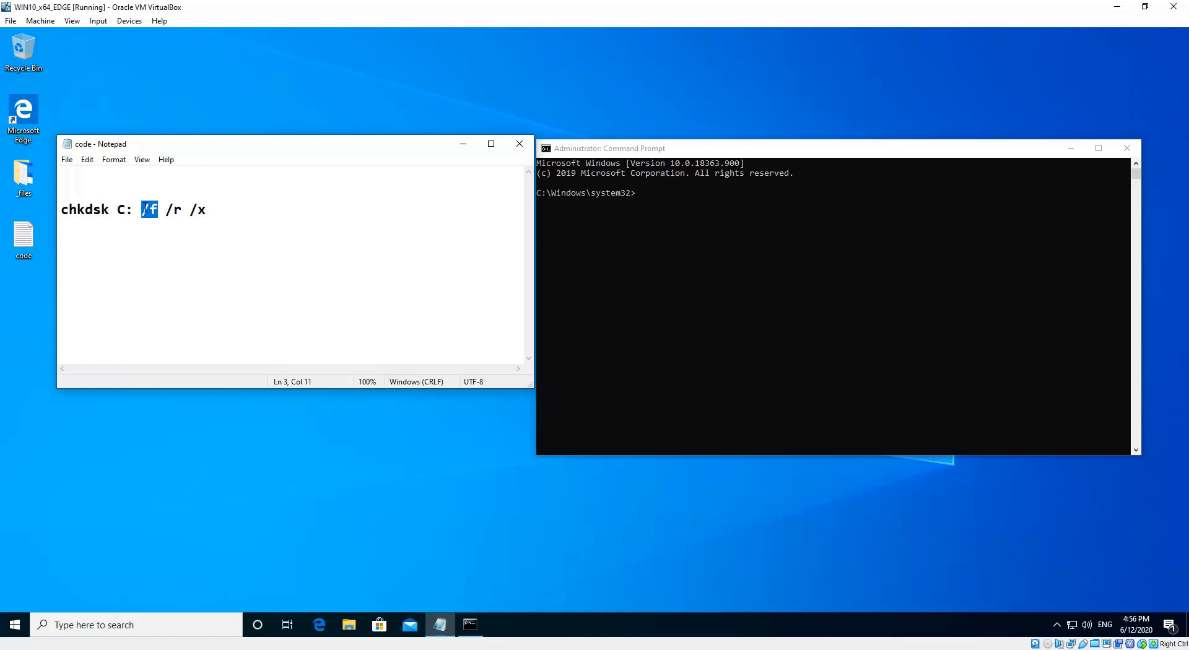
{"action": "mouse_move", "coordinate": [171, 219]}
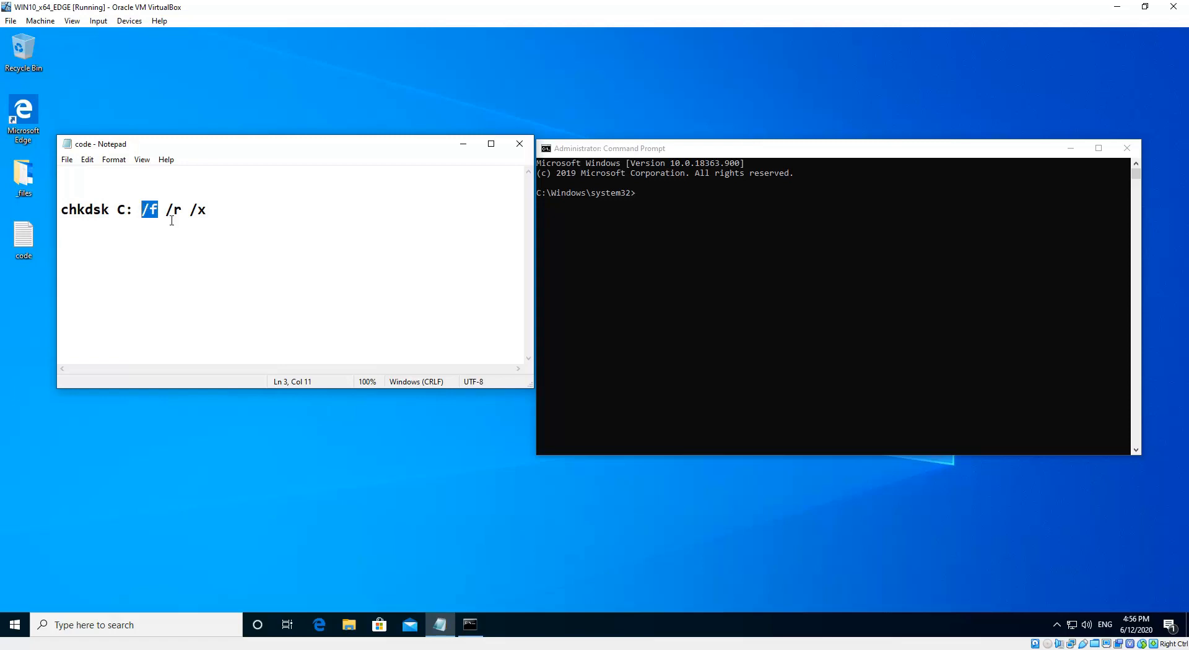
{"action": "double_click", "coordinate": [173, 210]}
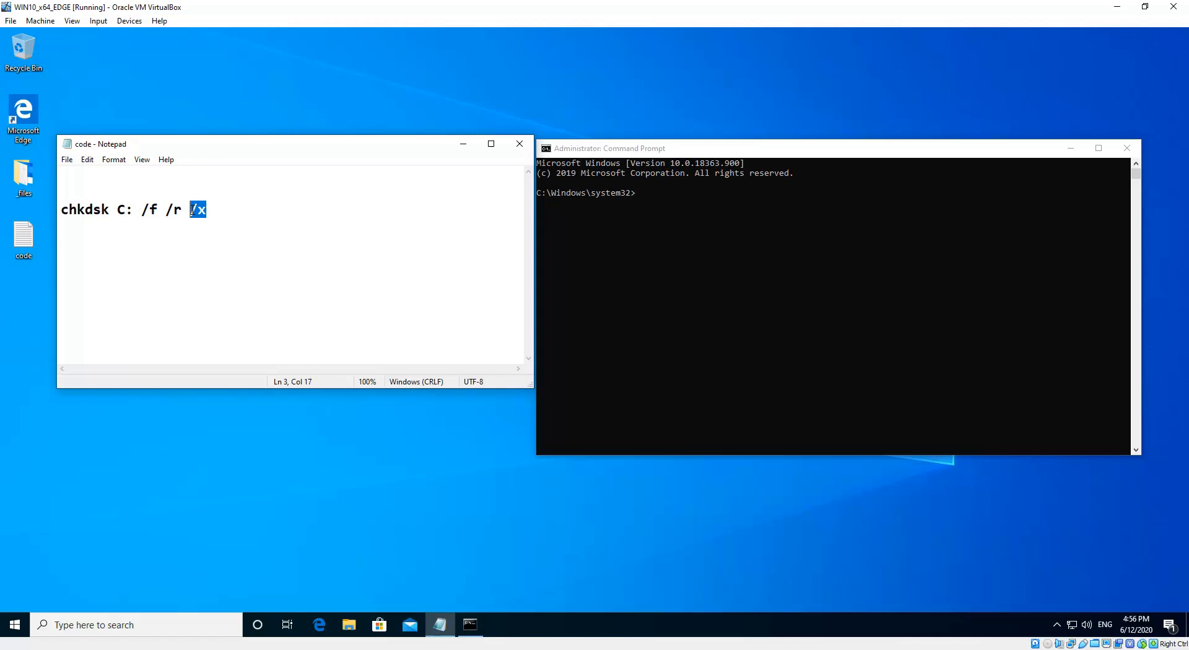
{"action": "mouse_move", "coordinate": [200, 225]}
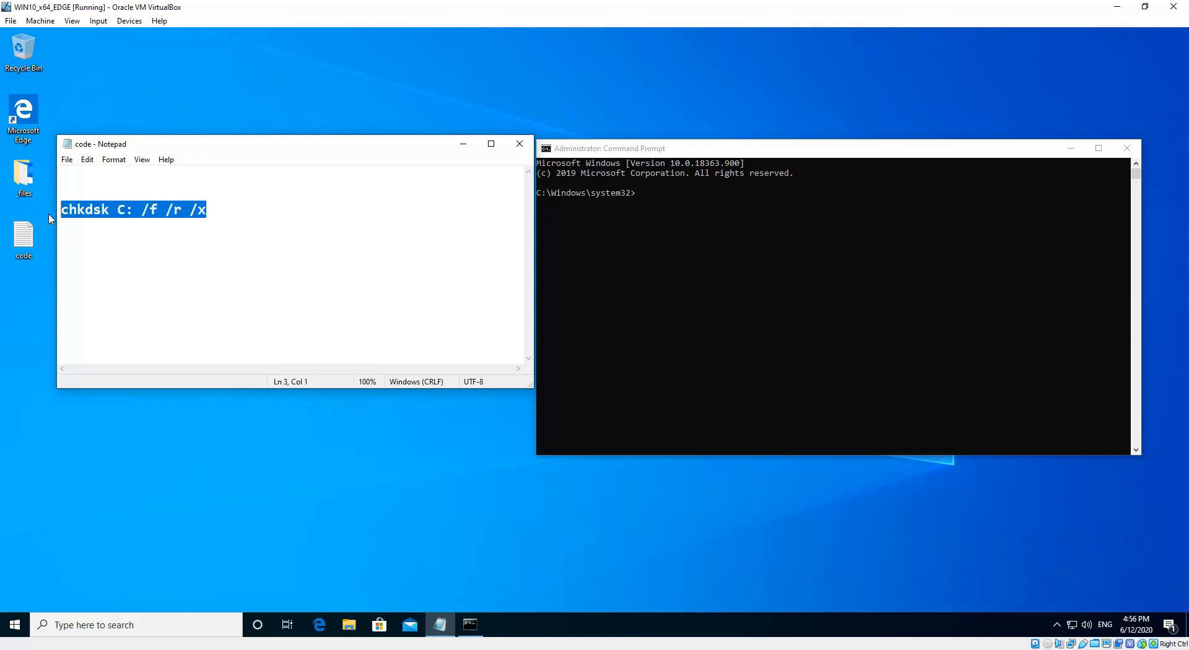
Run chkdsk C: /f /r /x and answer Y to schedule it for restart
{"action": "left_click", "coordinate": [713, 199]}
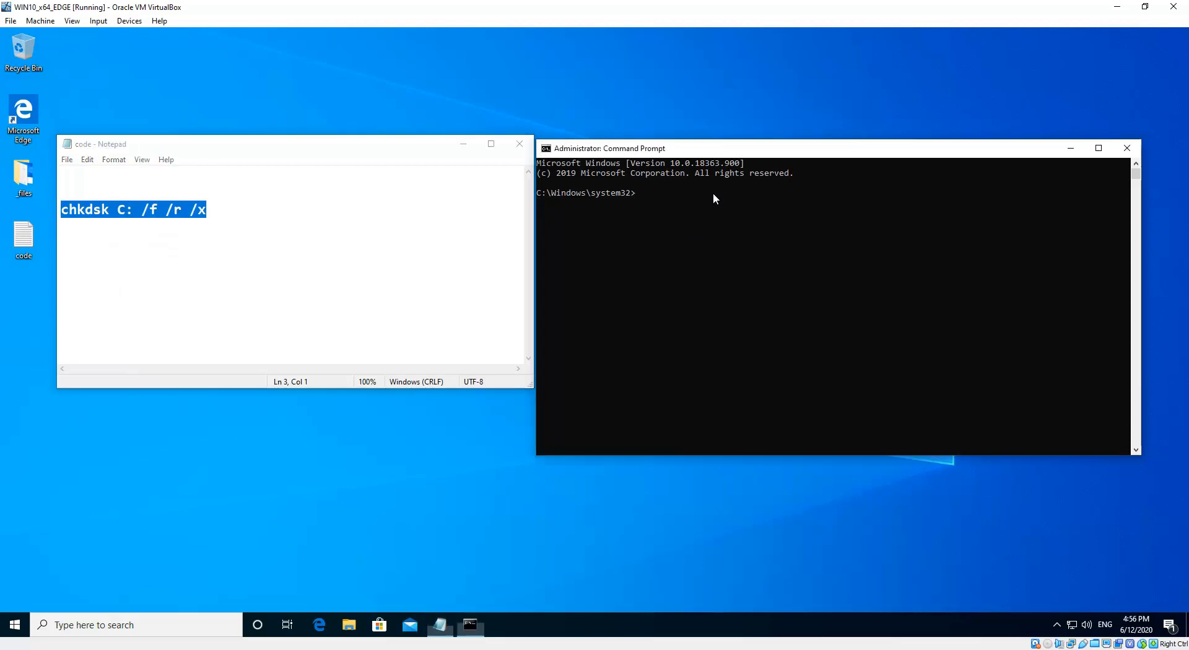
{"action": "type", "text": "chkdsk C: /f /r /x"}
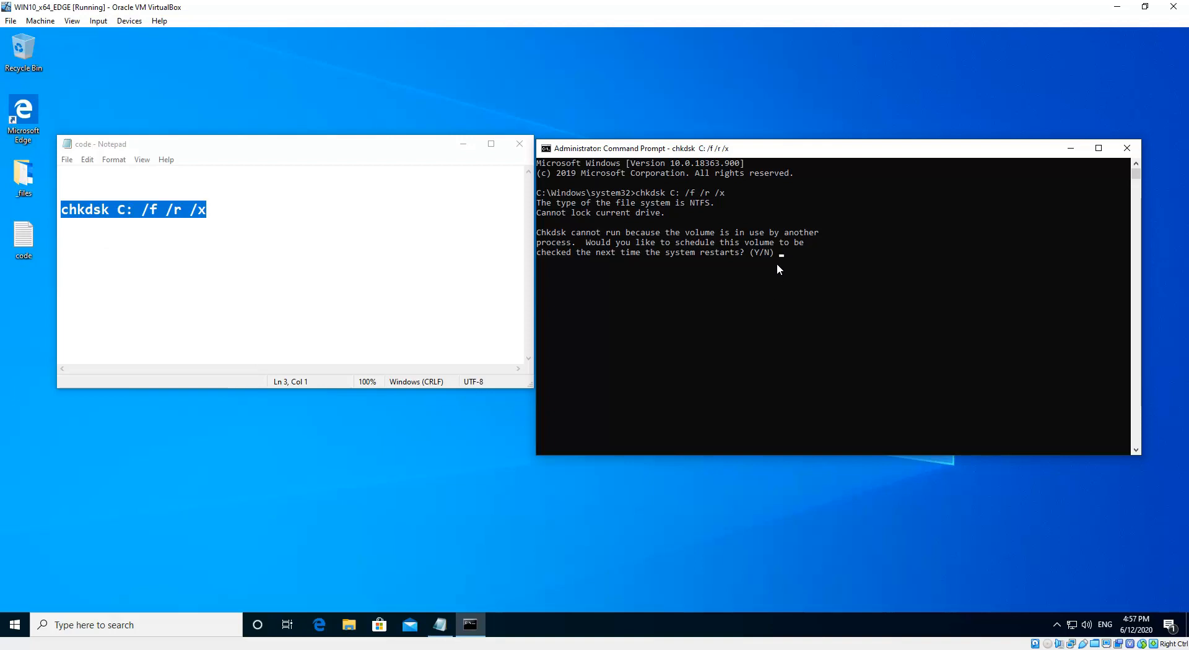
{"action": "mouse_move", "coordinate": [793, 305]}
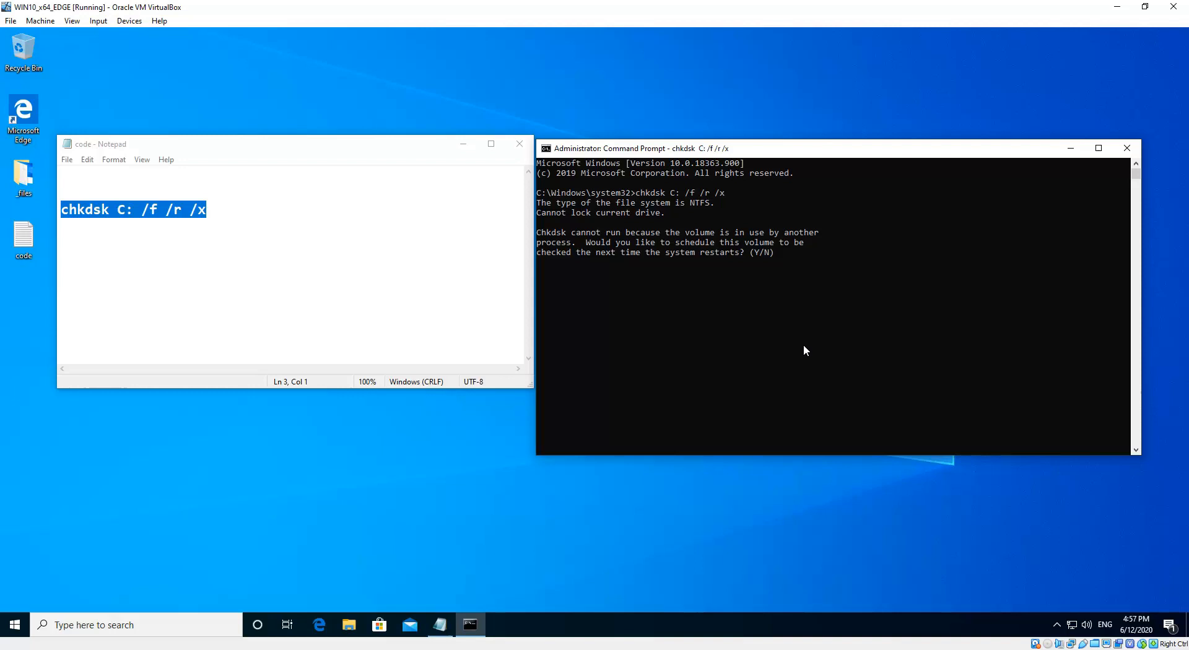
{"action": "mouse_move", "coordinate": [807, 338]}
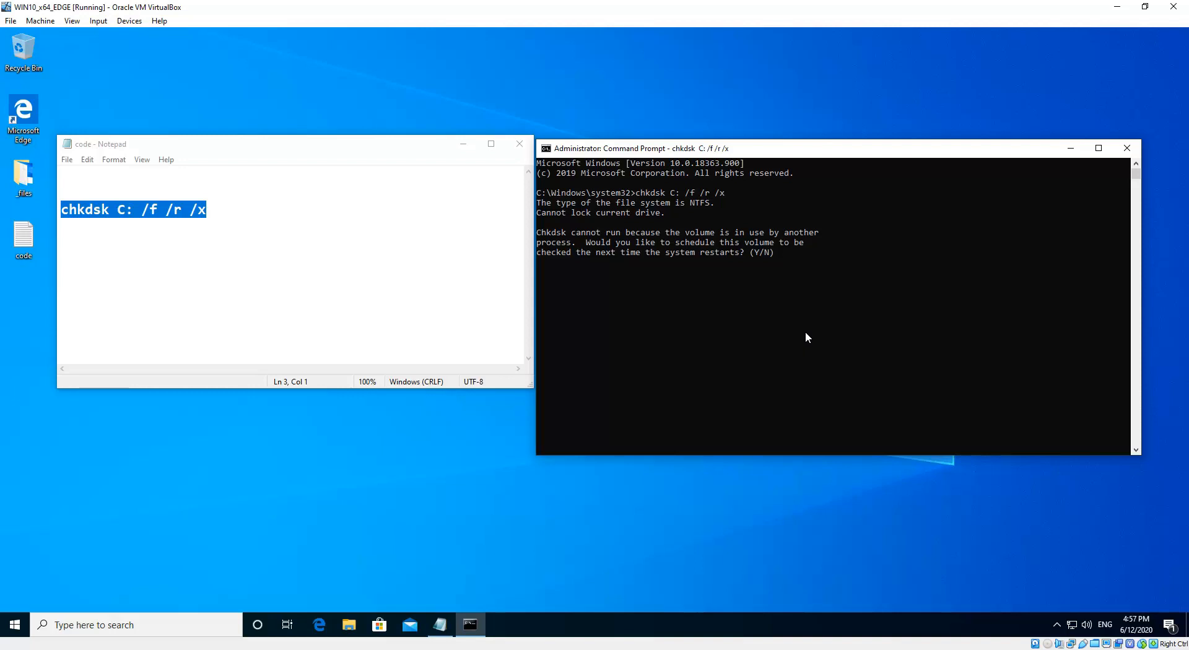
{"action": "type", "text": "y"}
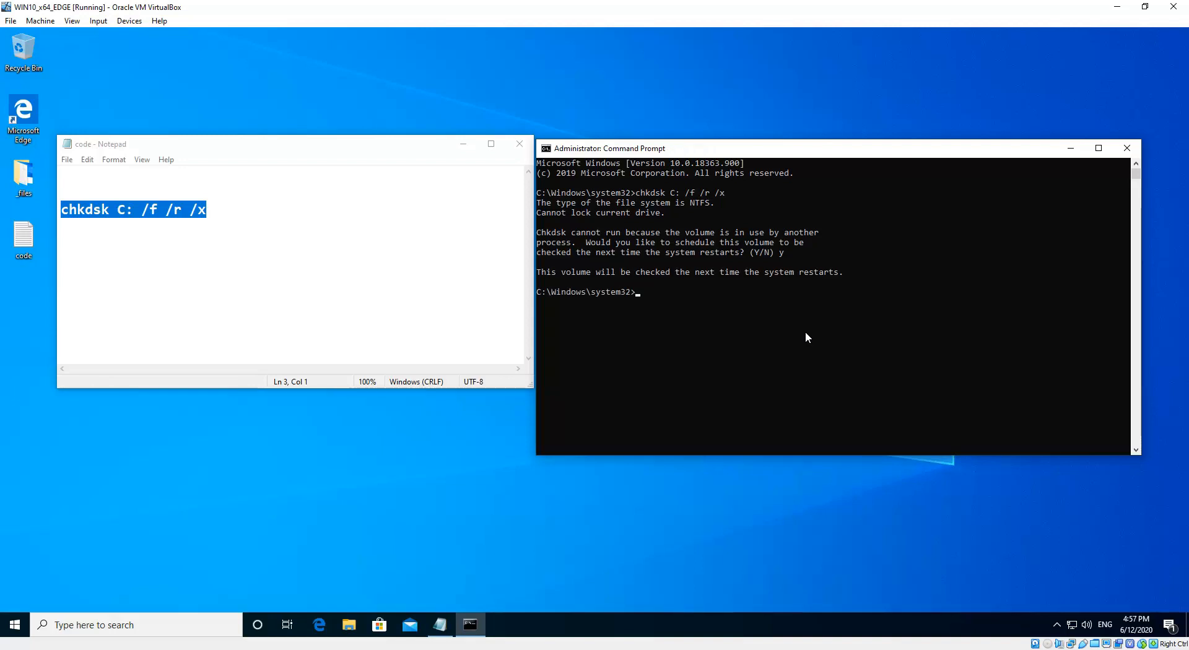
{"action": "mouse_move", "coordinate": [905, 295]}
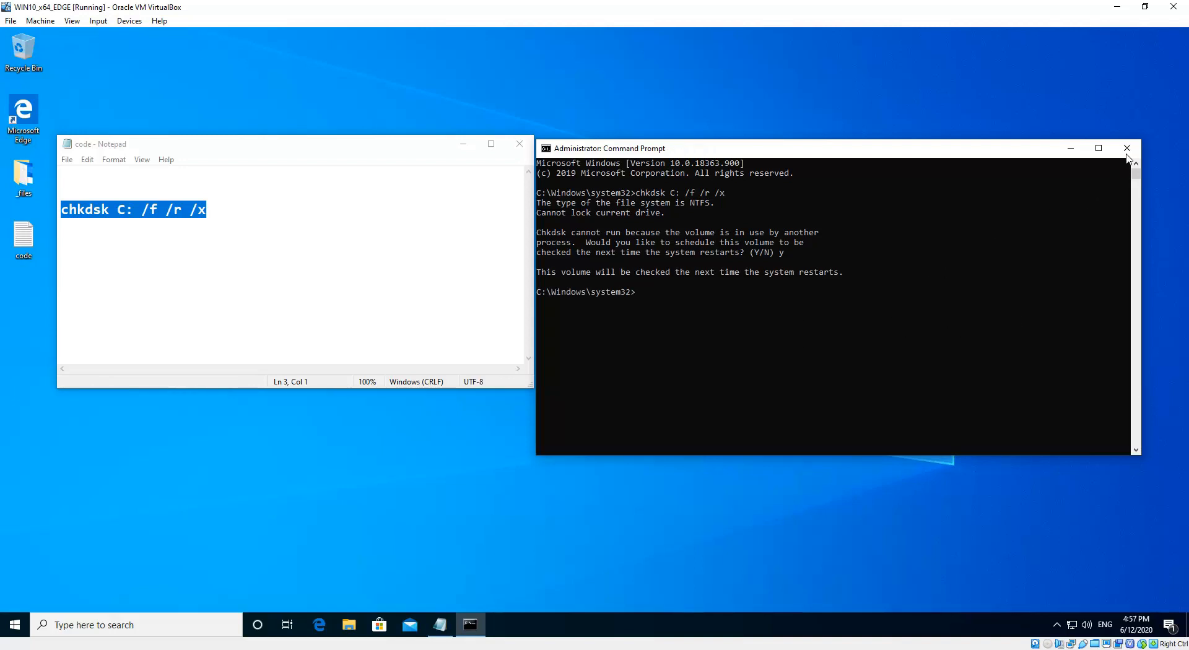
Close Command Prompt and Notepad, then restart Windows from the Start power menu
{"action": "left_click", "coordinate": [1127, 148]}
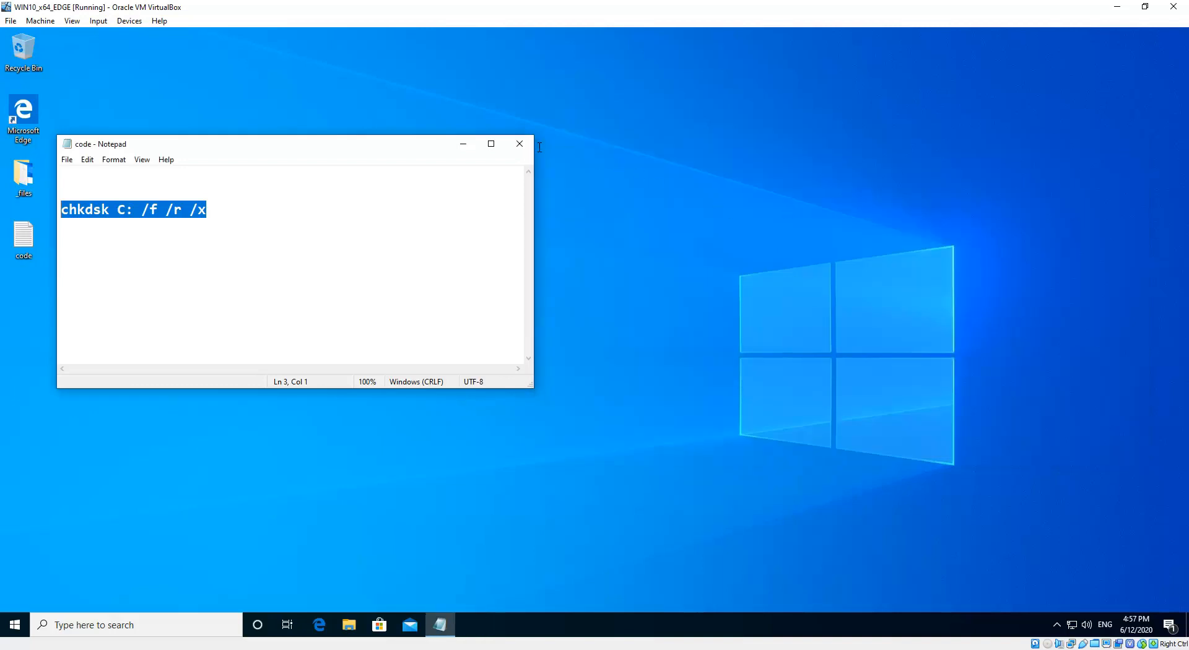
{"action": "left_click", "coordinate": [519, 144]}
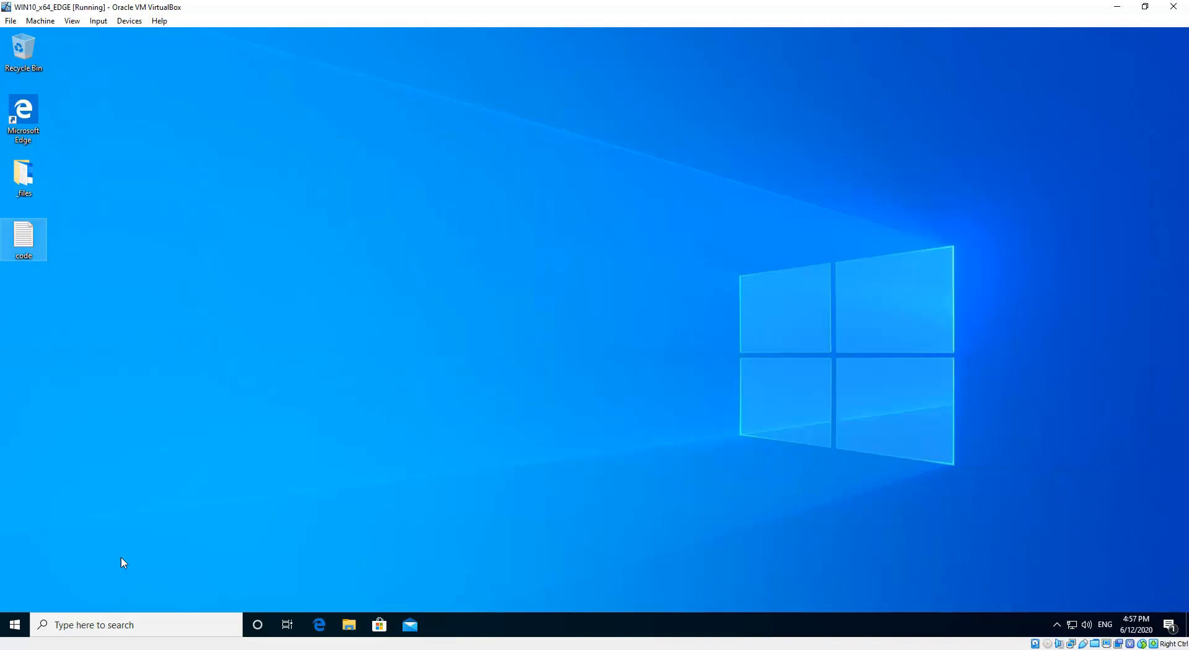
{"action": "left_click", "coordinate": [14, 624]}
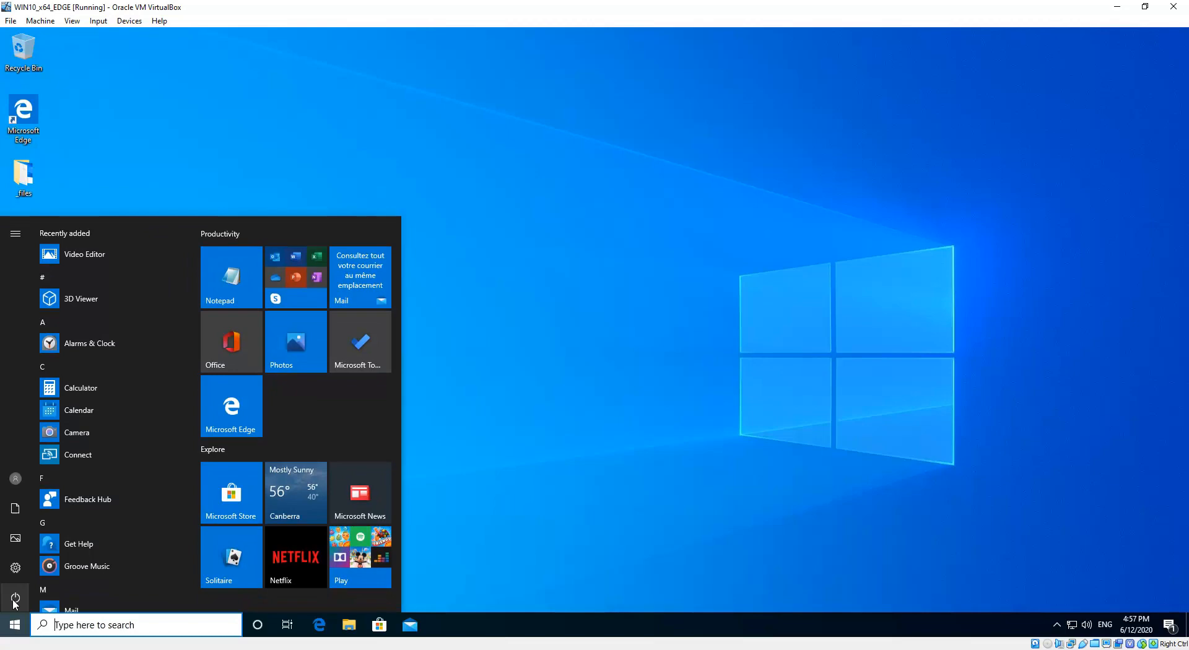
{"action": "left_click", "coordinate": [15, 598]}
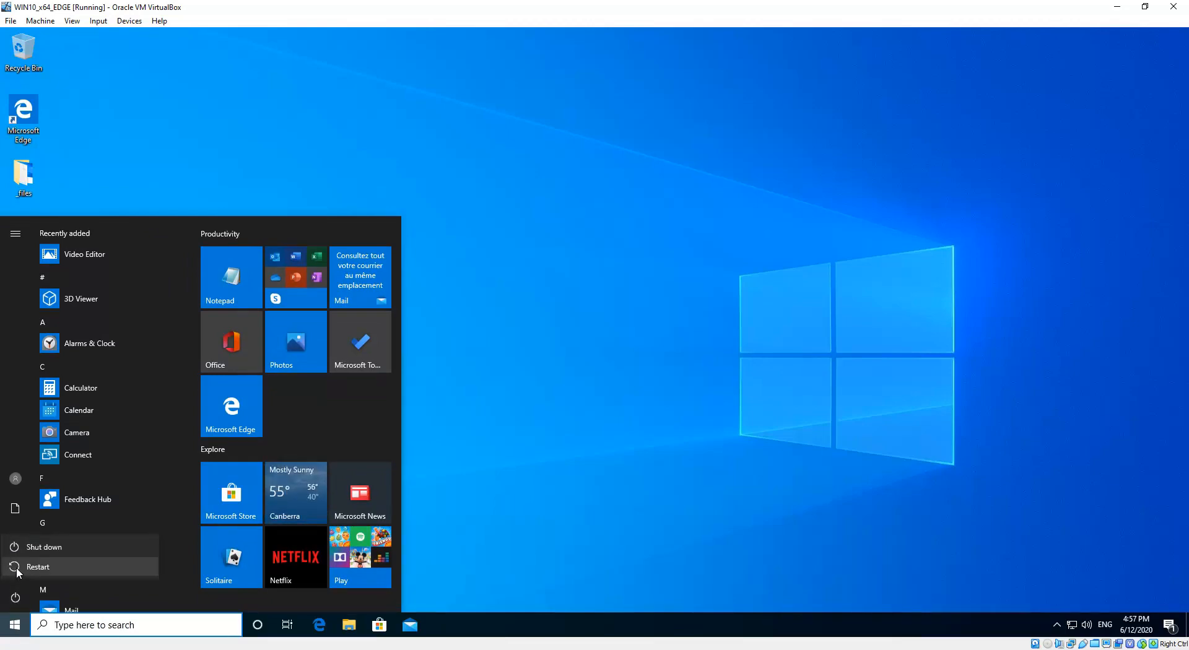
{"action": "left_click", "coordinate": [38, 567]}
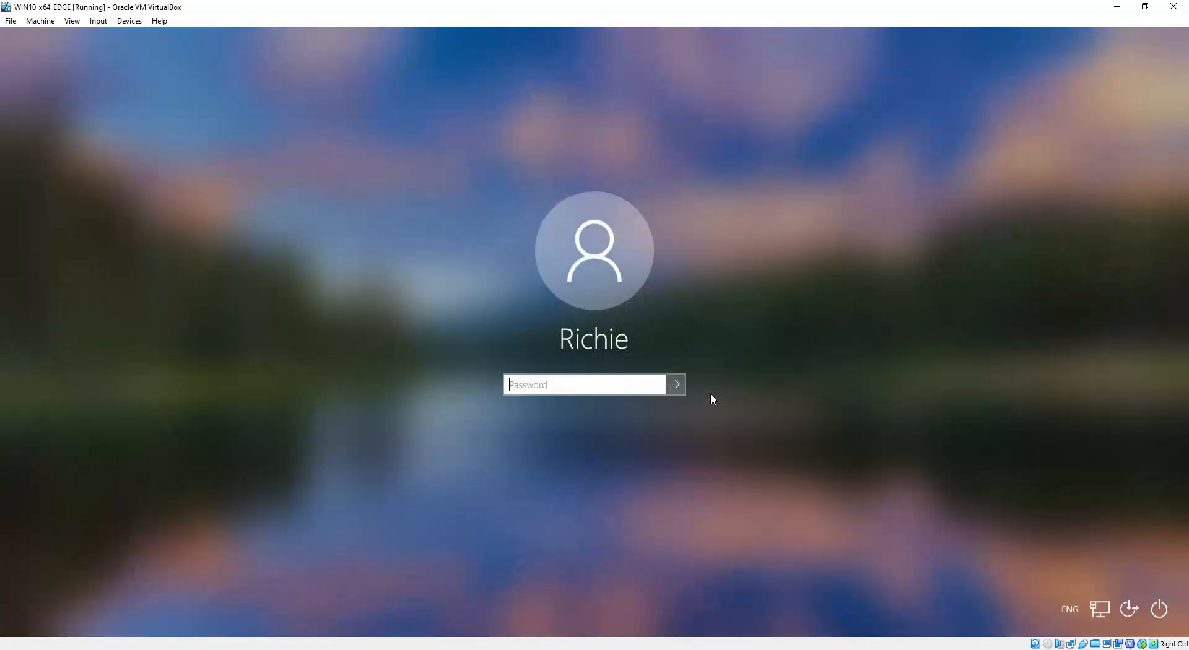
Enter the account password on the lock screen to reach the desktop
{"action": "type", "text": "password"}
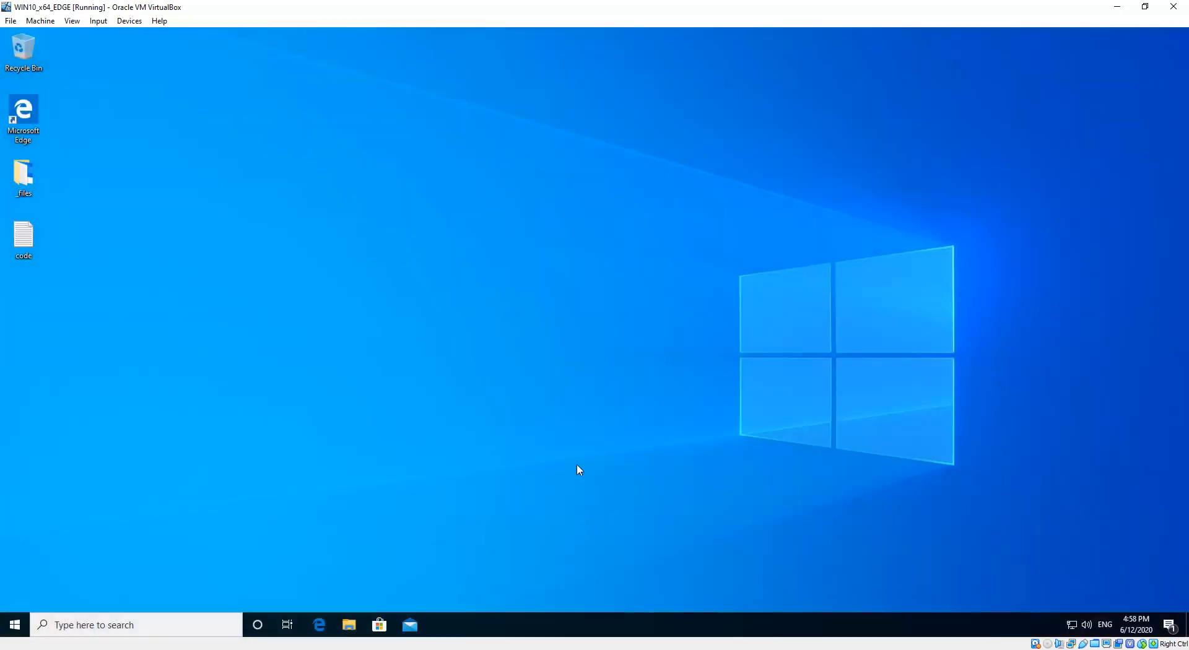
{"action": "mouse_move", "coordinate": [453, 402]}
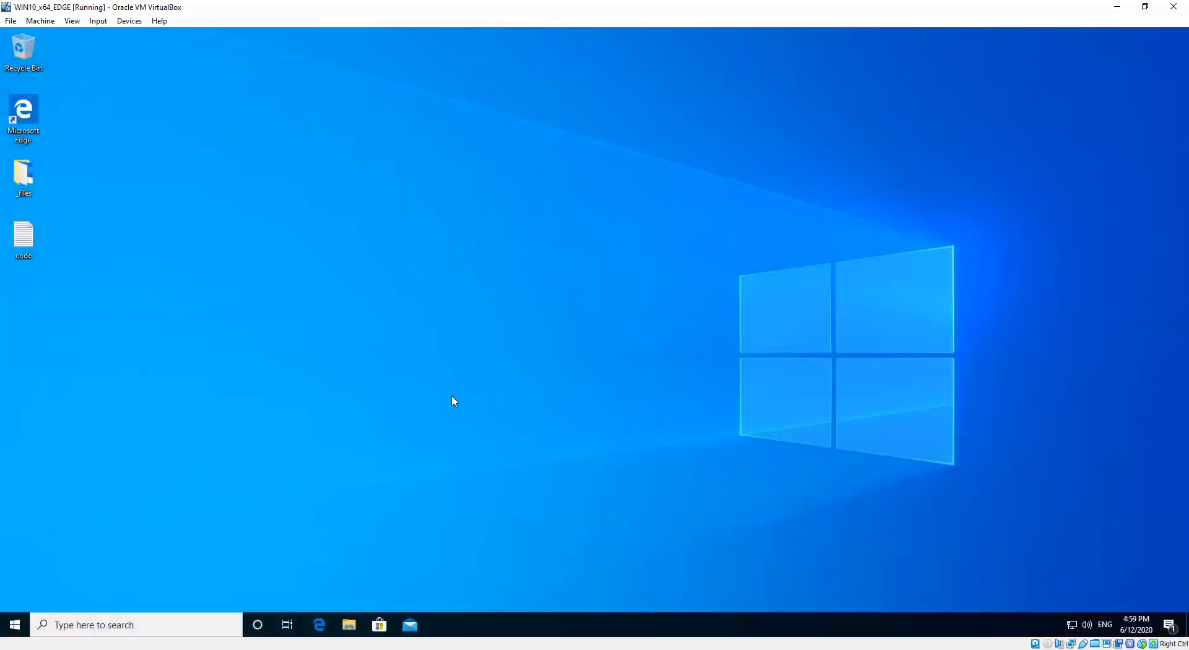
{"action": "mouse_move", "coordinate": [463, 369]}
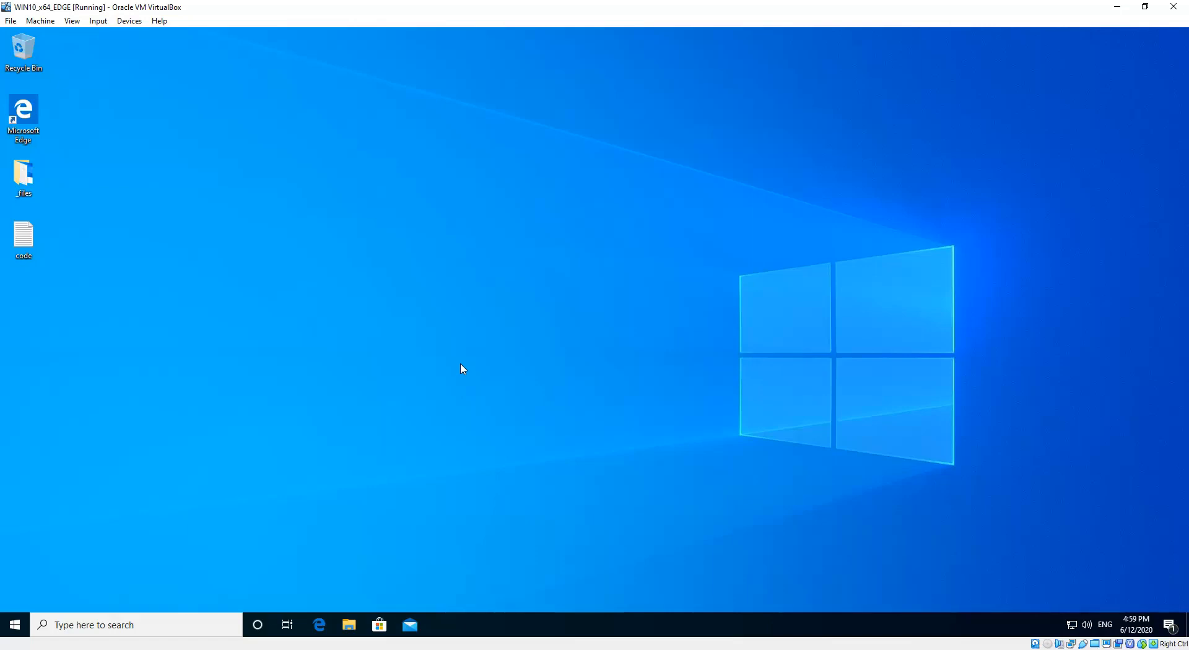
{"action": "mouse_move", "coordinate": [463, 361]}
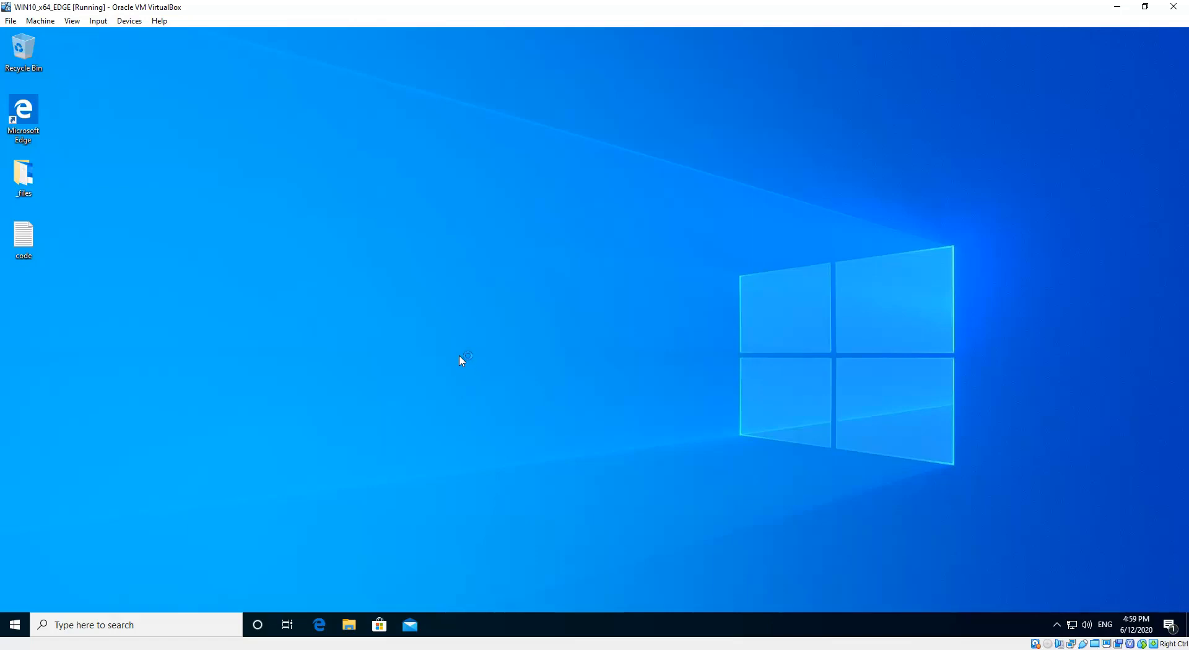
{"action": "mouse_move", "coordinate": [215, 517]}
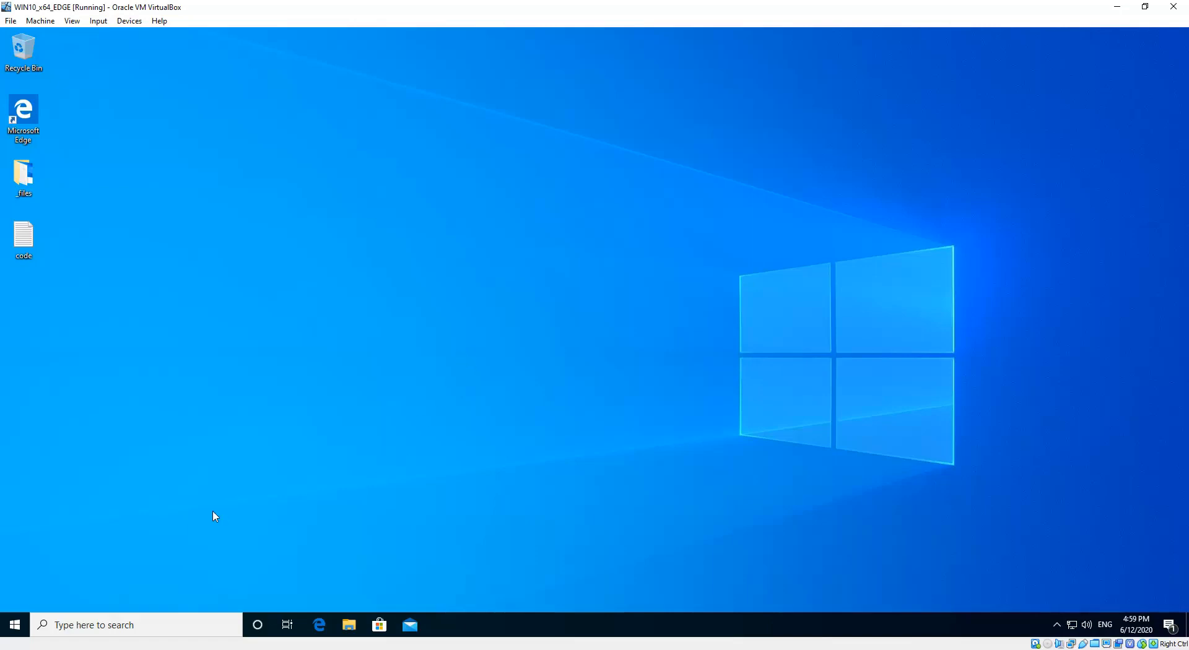
{"action": "mouse_move", "coordinate": [14, 624]}
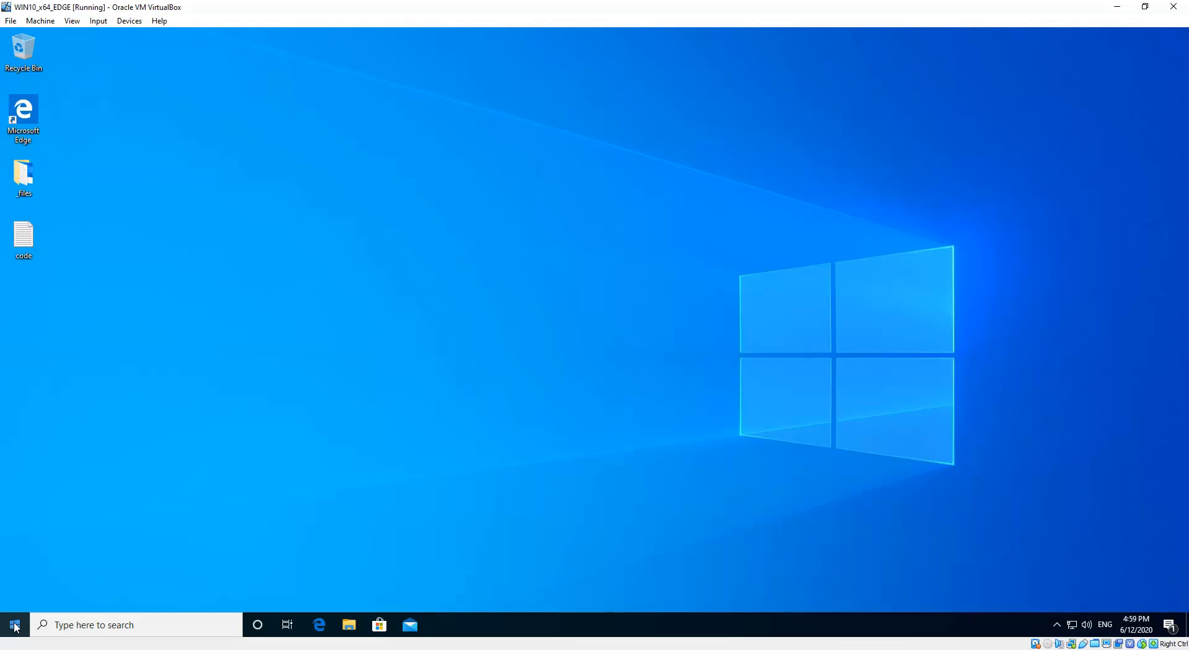
{"action": "mouse_move", "coordinate": [13, 624]}
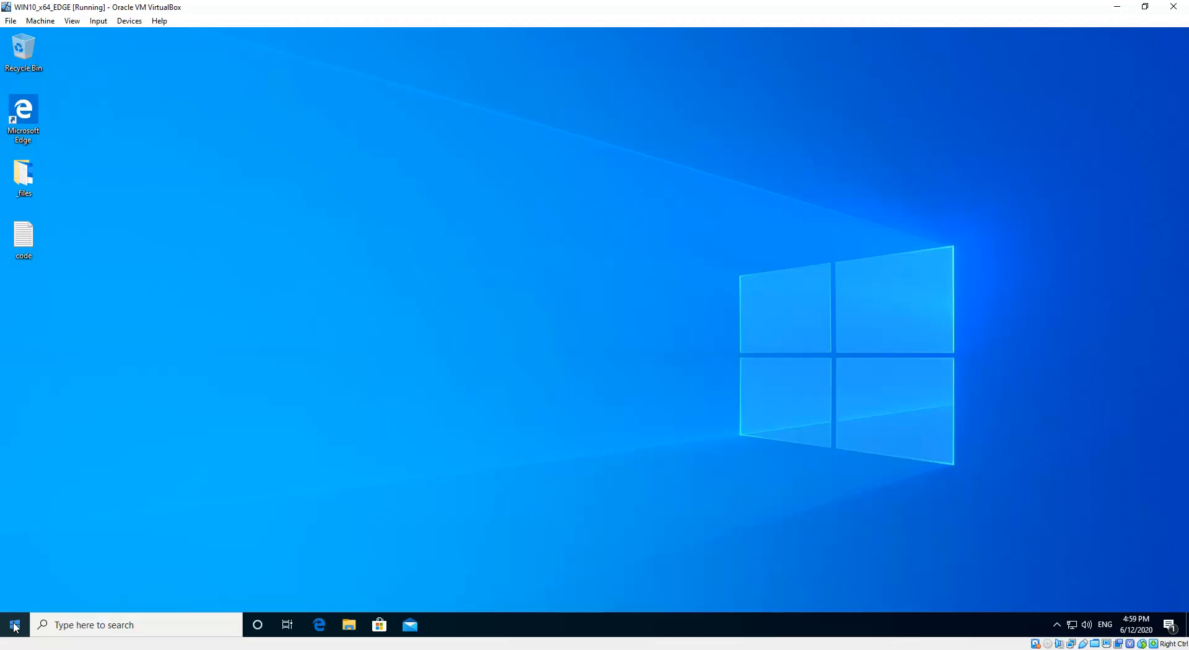
Restart Windows again from the Start menu's Power options
{"action": "left_click", "coordinate": [14, 624]}
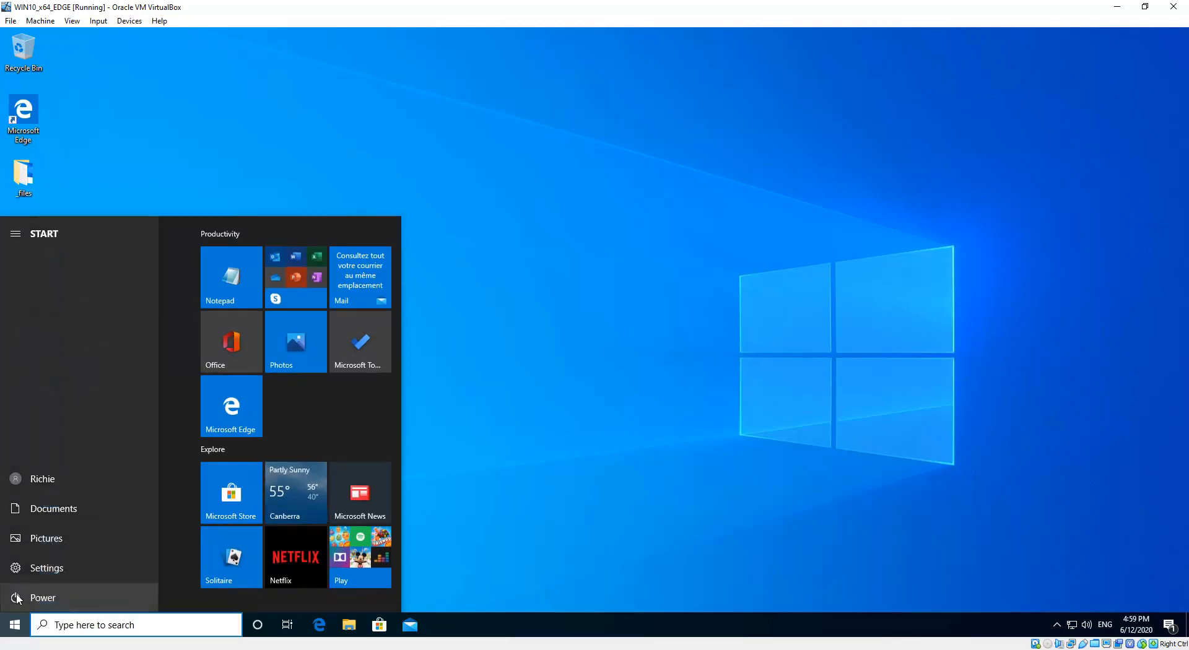
{"action": "left_click", "coordinate": [43, 599]}
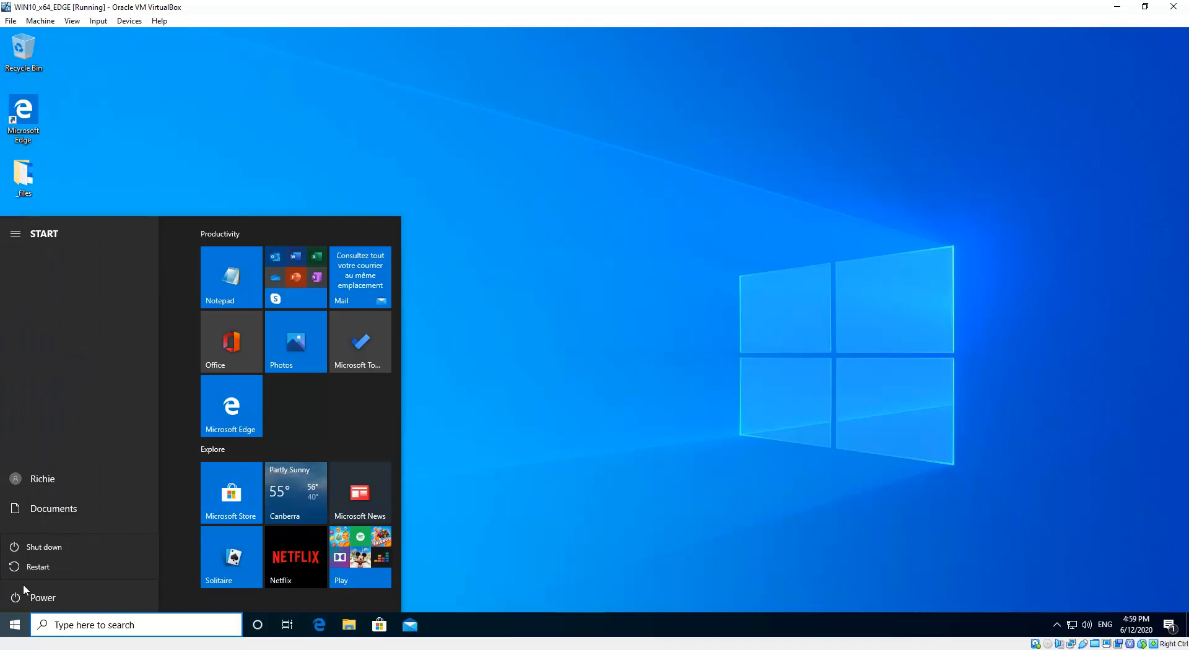
{"action": "mouse_move", "coordinate": [37, 567]}
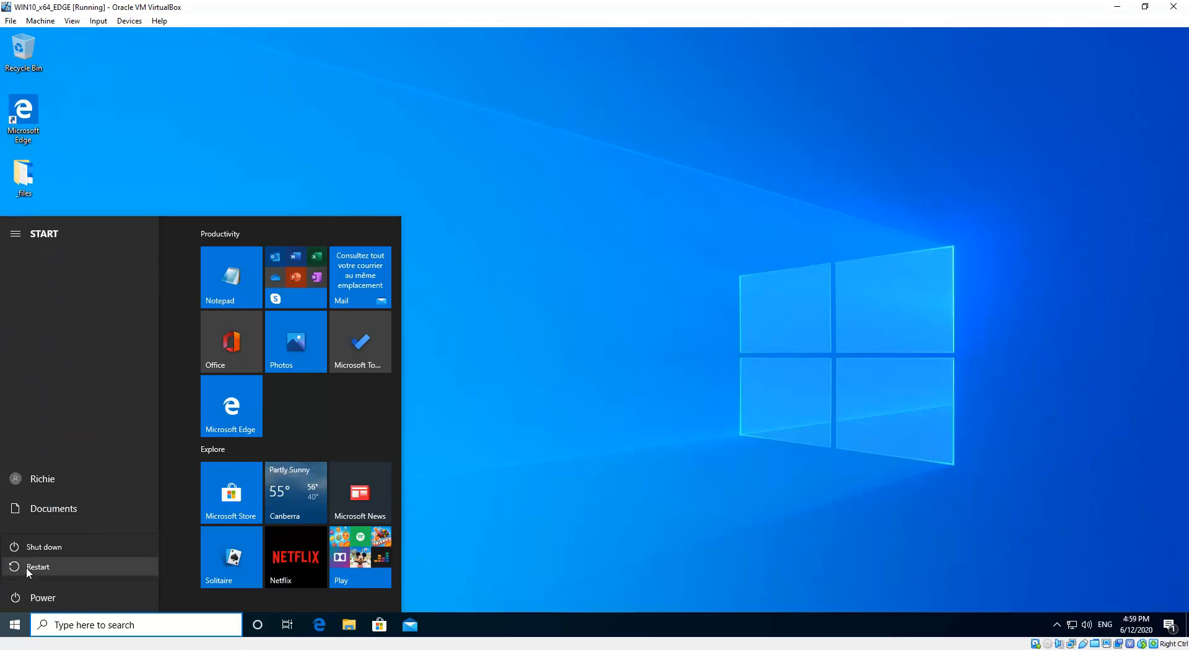
{"action": "left_click", "coordinate": [38, 566]}
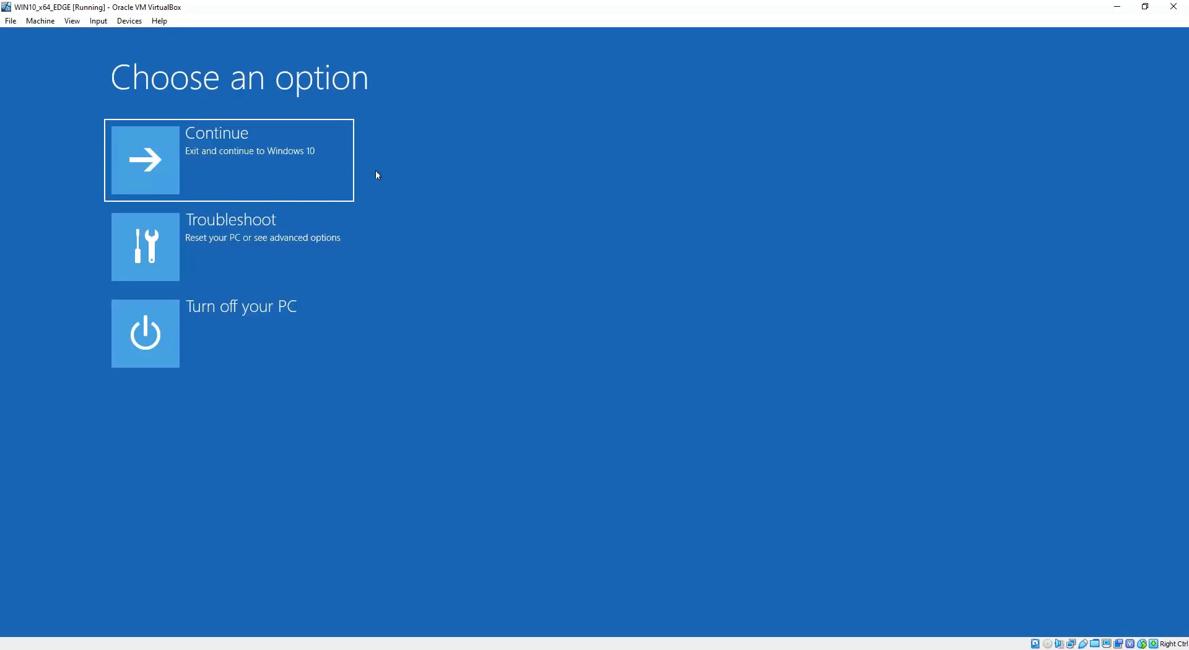
{"action": "mouse_move", "coordinate": [476, 348]}
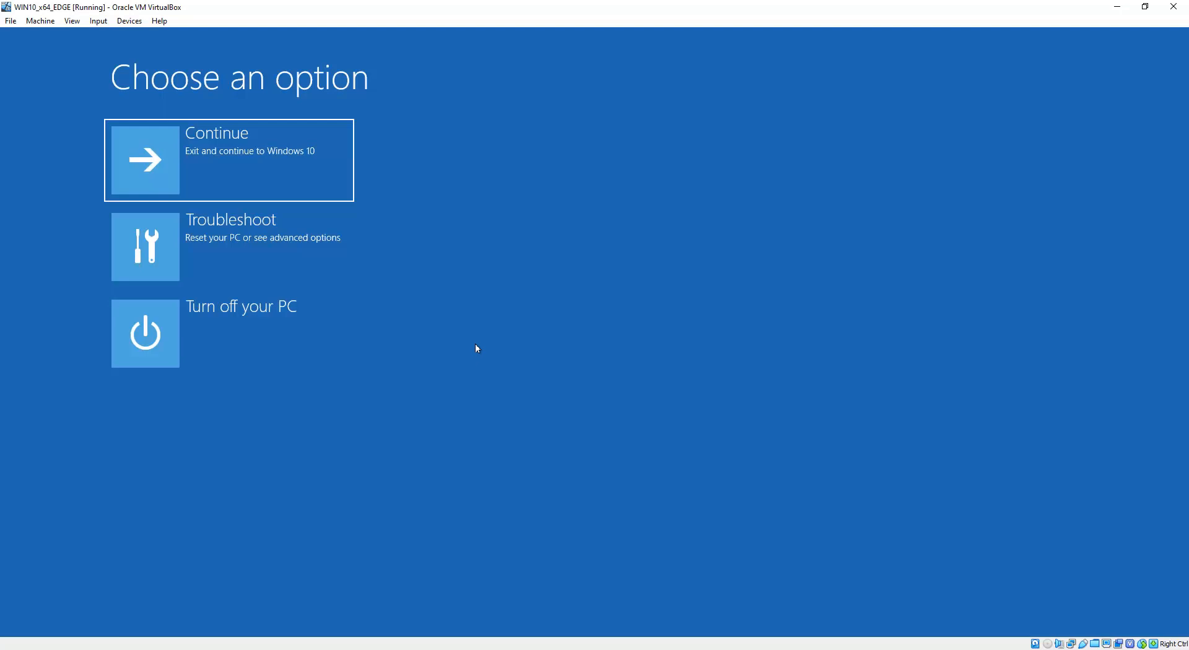
{"action": "mouse_move", "coordinate": [442, 407]}
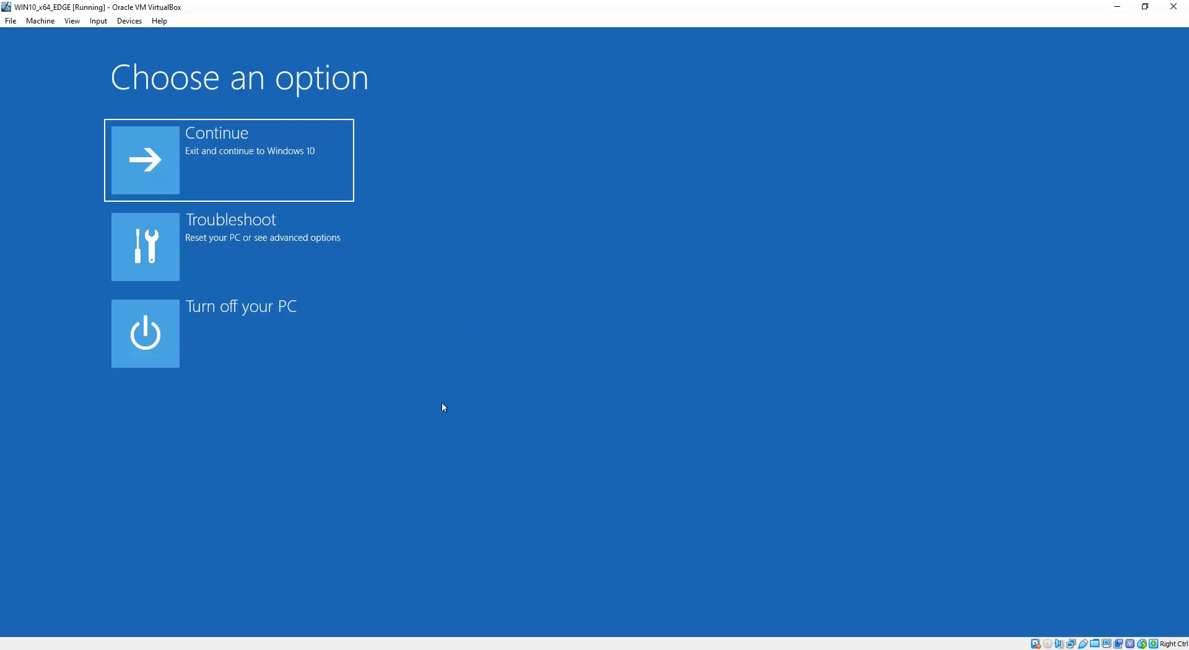
{"action": "mouse_move", "coordinate": [273, 250]}
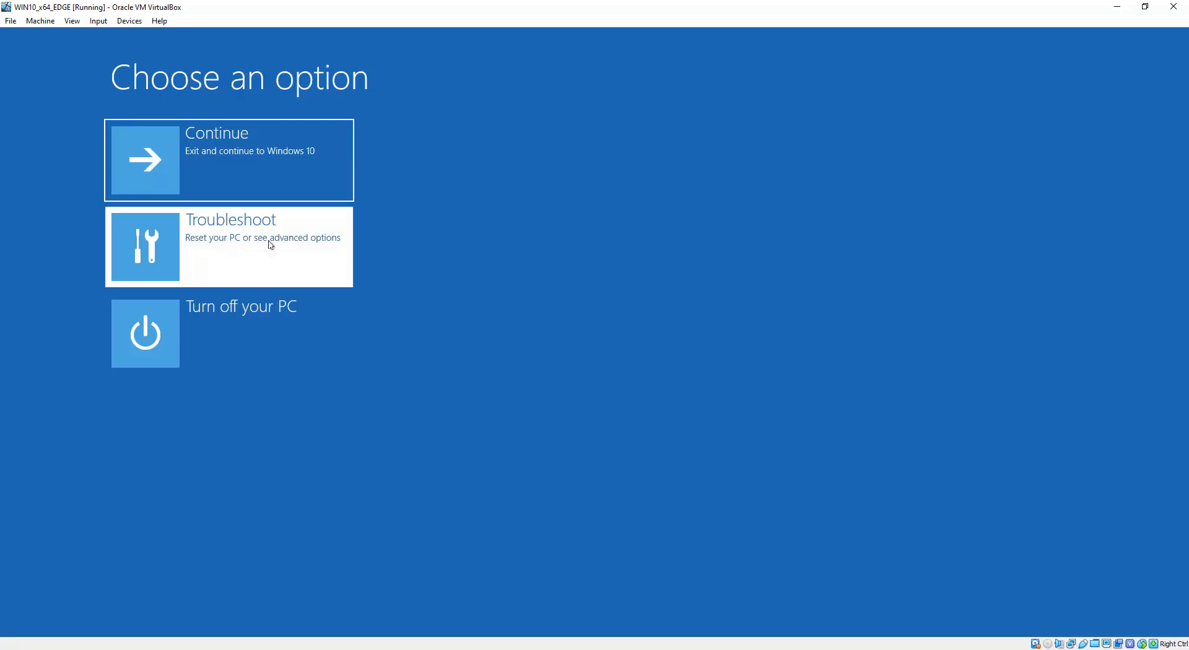
Choose Troubleshoot, Advanced options, then the recovery Command Prompt
{"action": "left_click", "coordinate": [227, 246]}
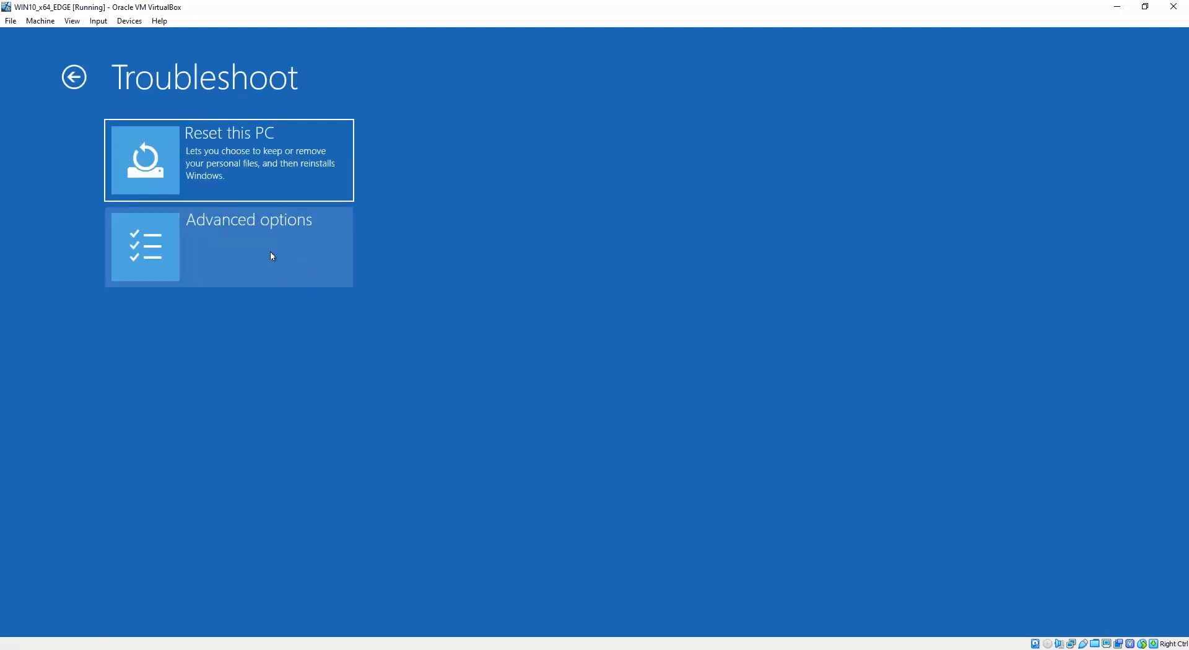
{"action": "left_click", "coordinate": [227, 246]}
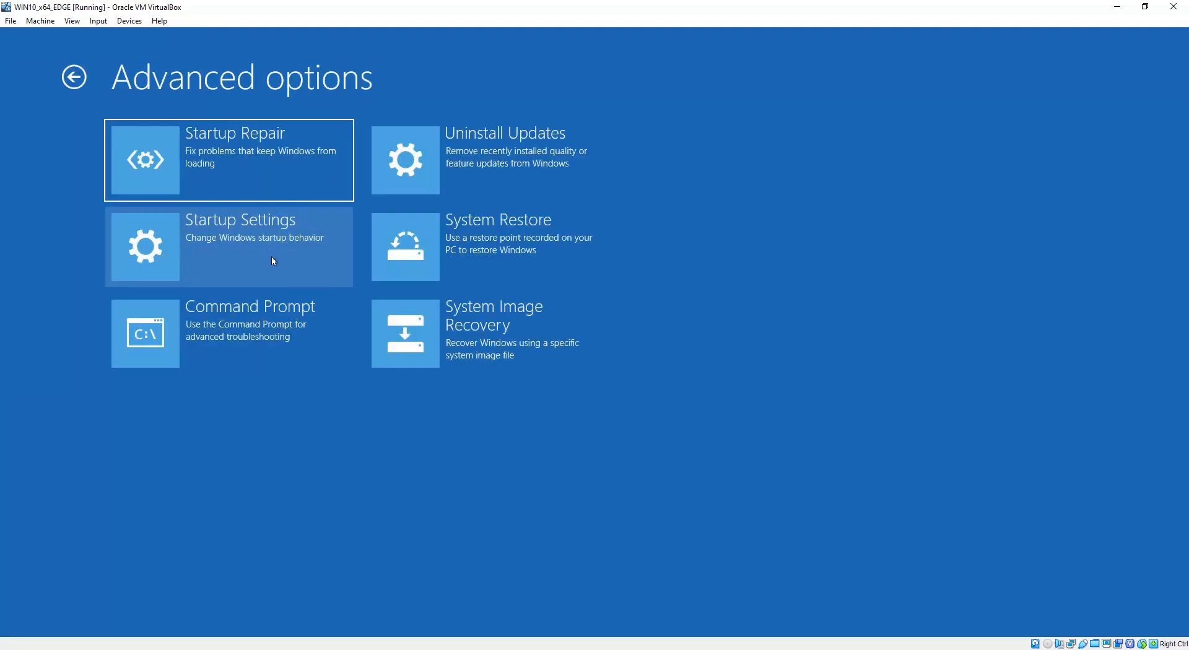
{"action": "mouse_move", "coordinate": [267, 334]}
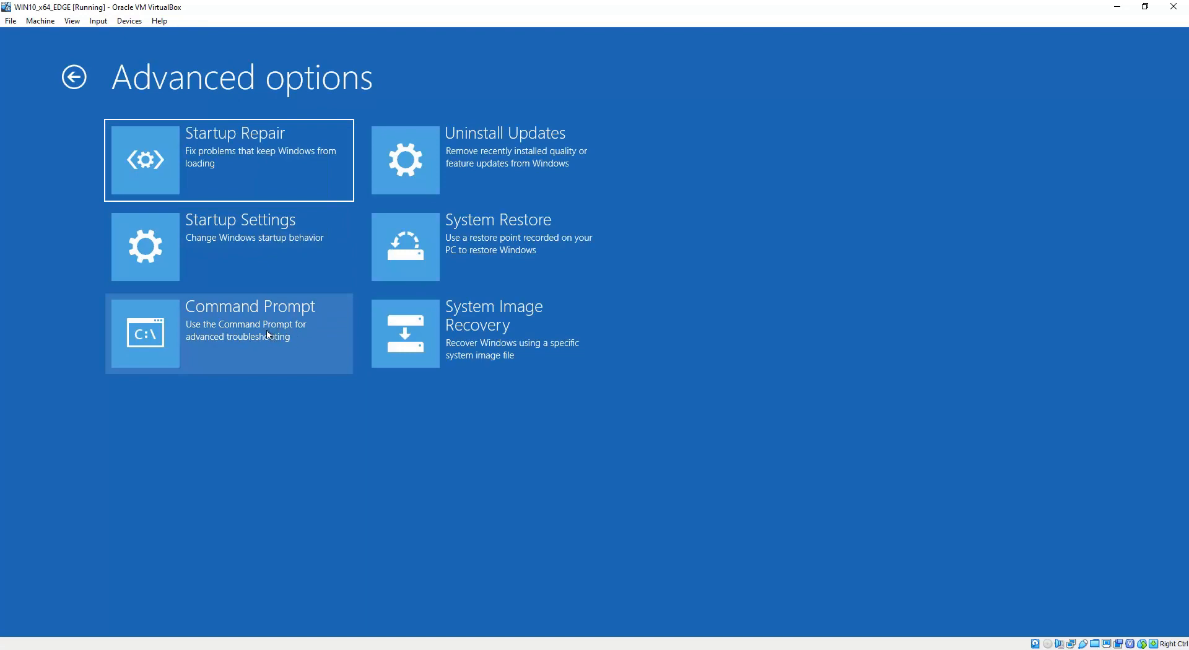
{"action": "left_click", "coordinate": [227, 333]}
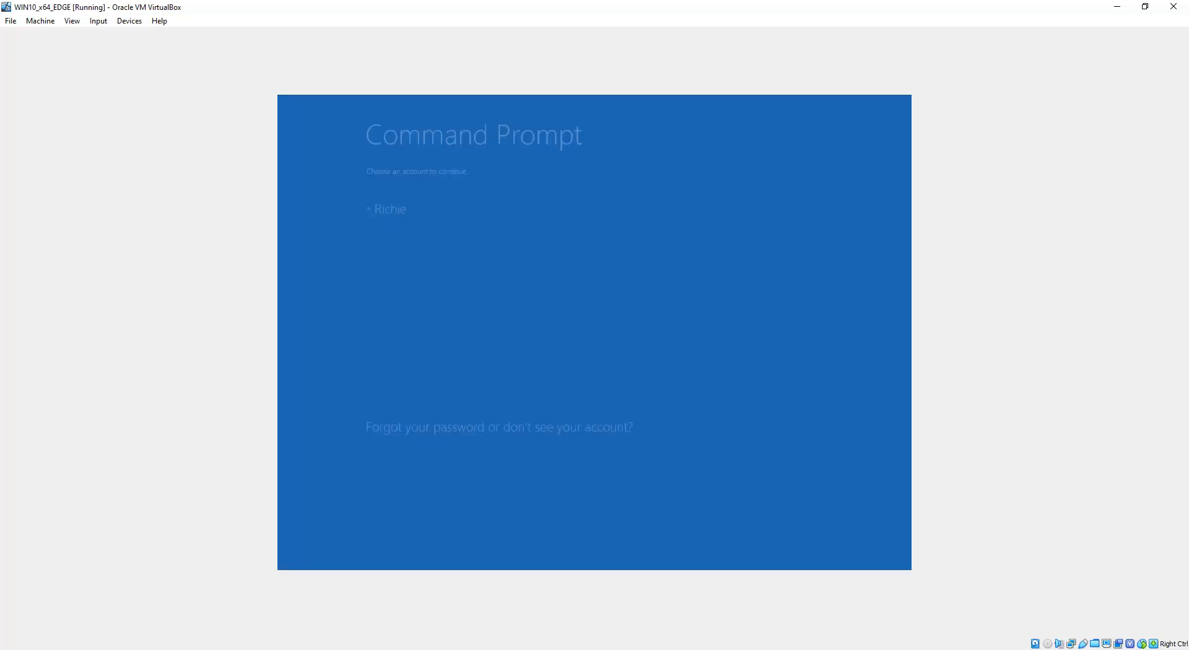
Select the user account, enter its password, and continue as Administrator
{"action": "left_click", "coordinate": [453, 209]}
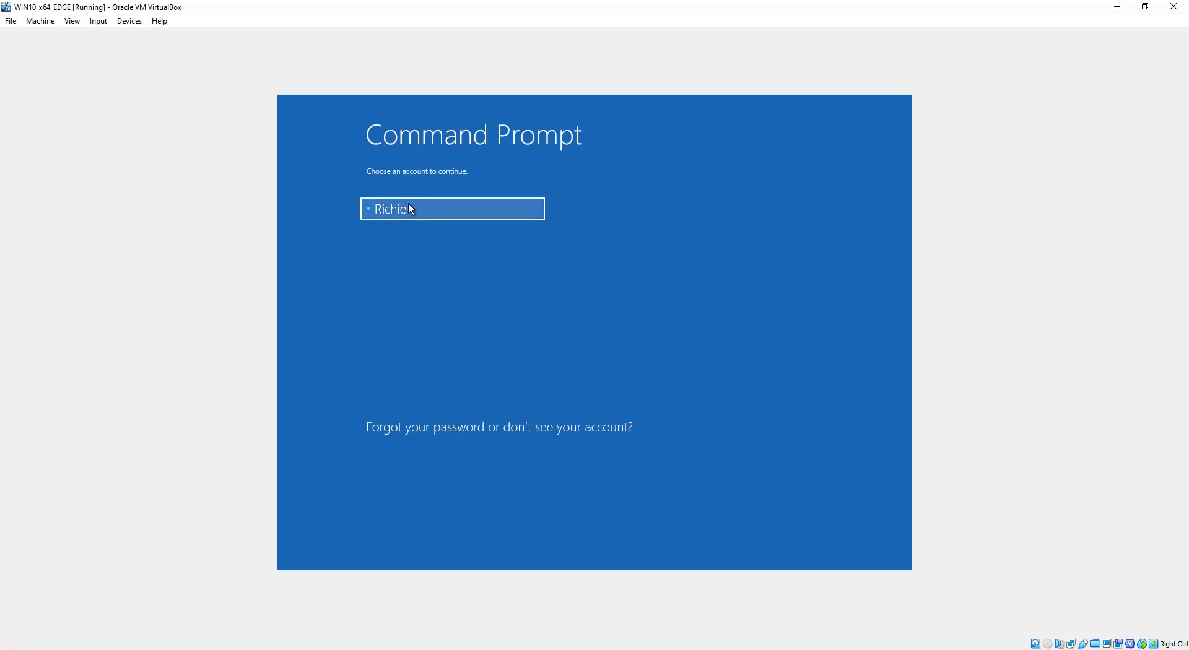
{"action": "mouse_move", "coordinate": [549, 286]}
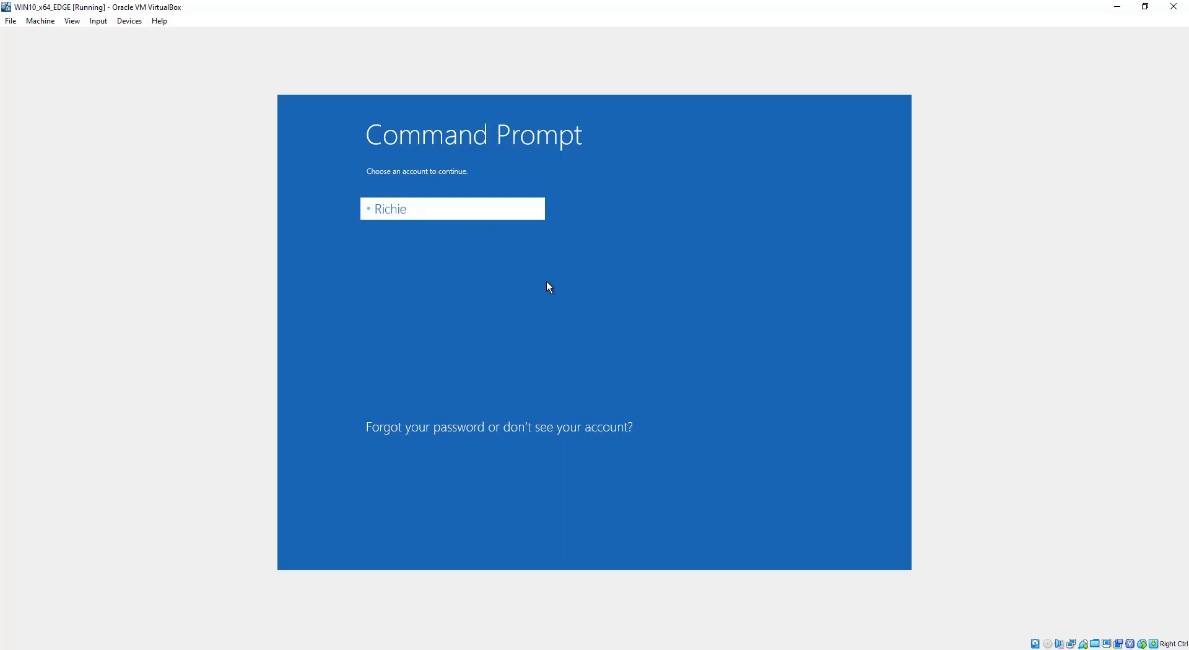
{"action": "left_click", "coordinate": [452, 209]}
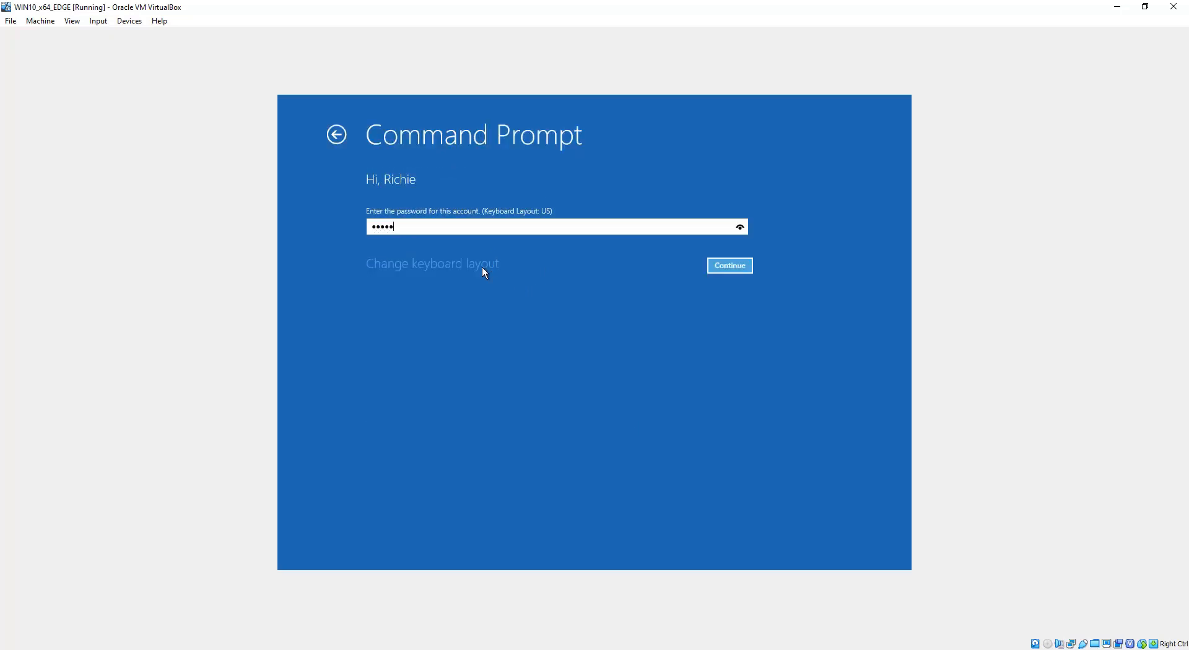
{"action": "left_click", "coordinate": [729, 265]}
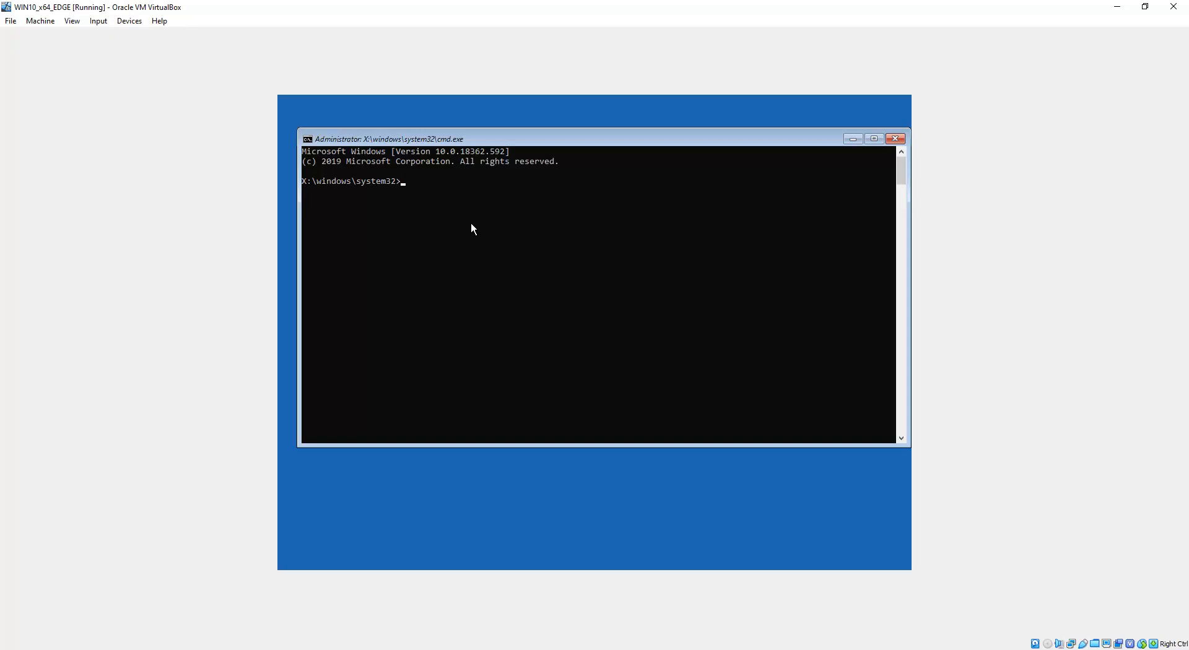
Run chkdsk C: /f /r /x in the recovery Command Prompt to scan and repair the NTFS drive
{"action": "type", "text": "ch"}
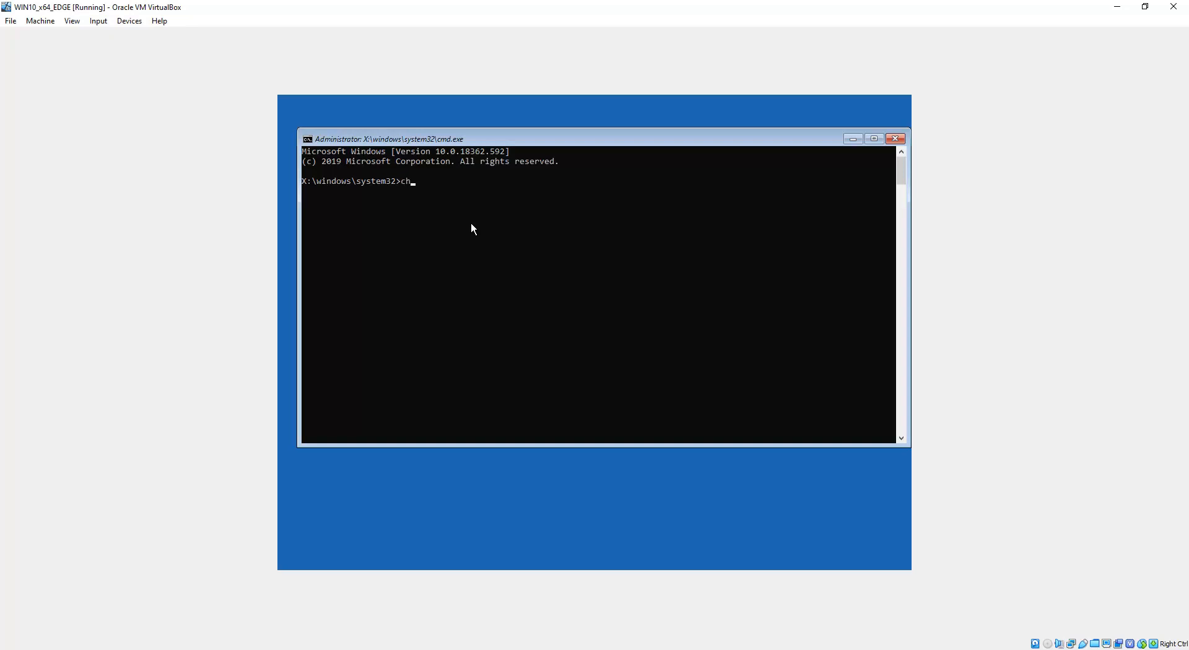
{"action": "type", "text": "dsk"}
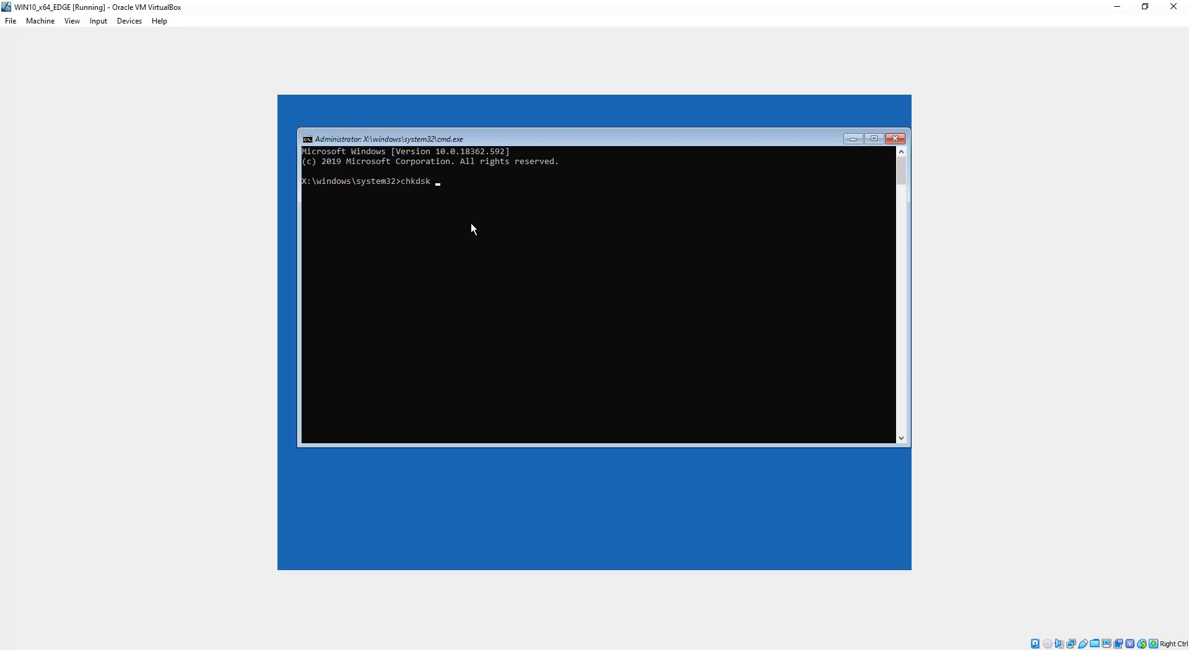
{"action": "type", "text": "C"}
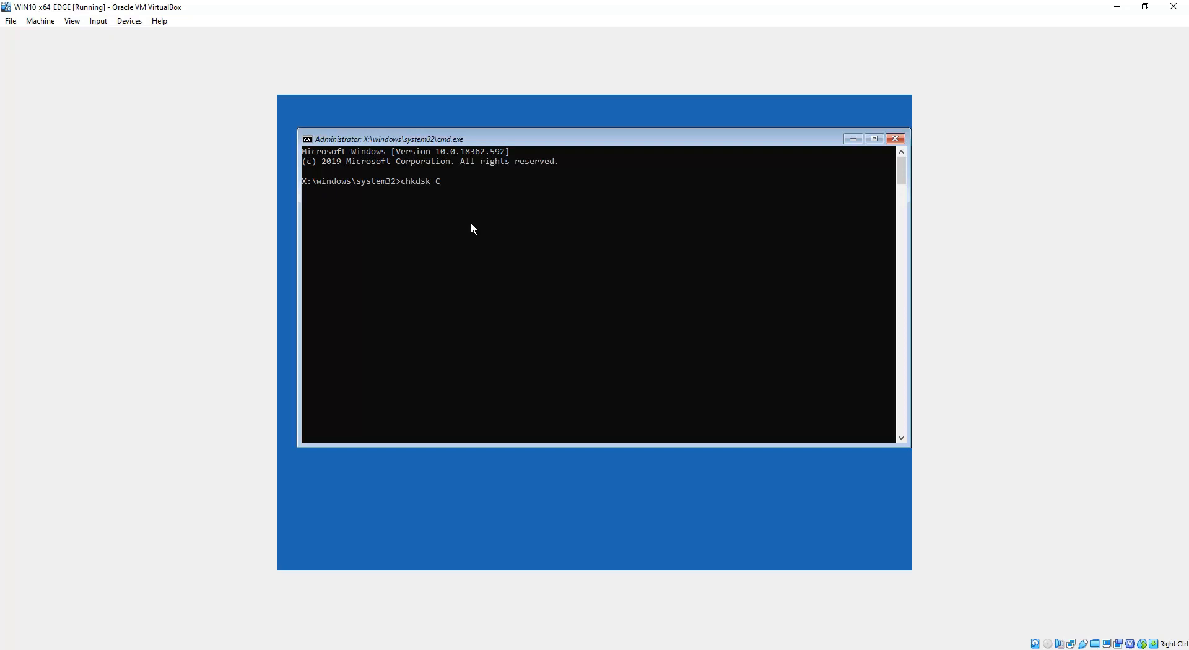
{"action": "type", "text": ":"}
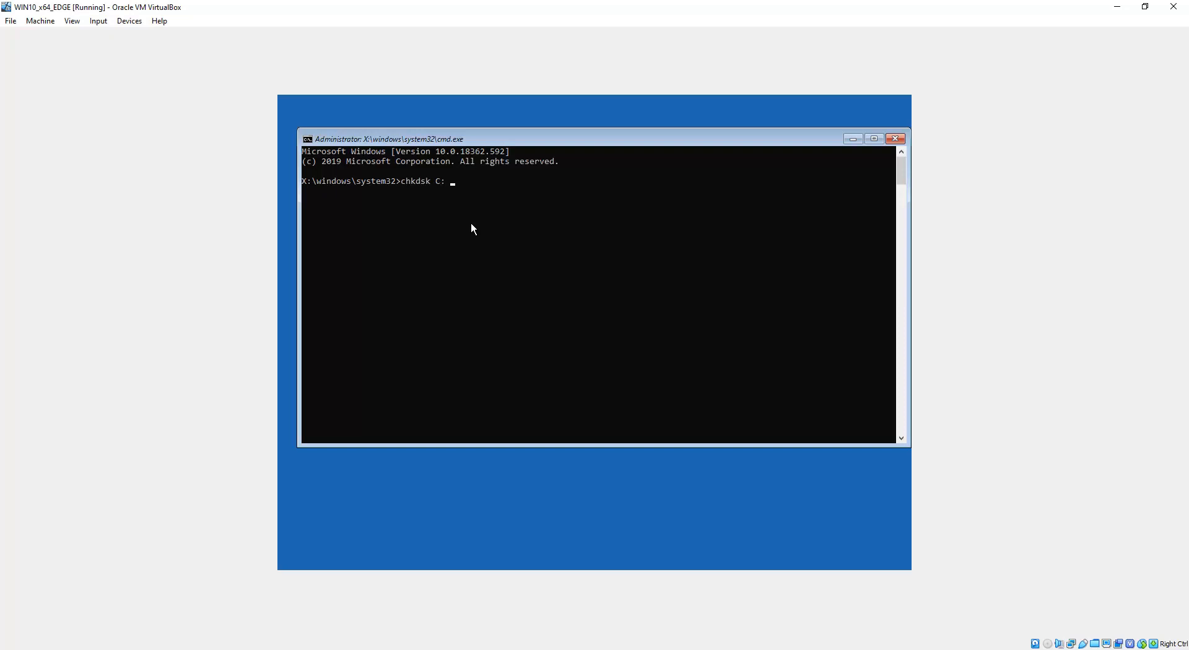
{"action": "type", "text": "/f"}
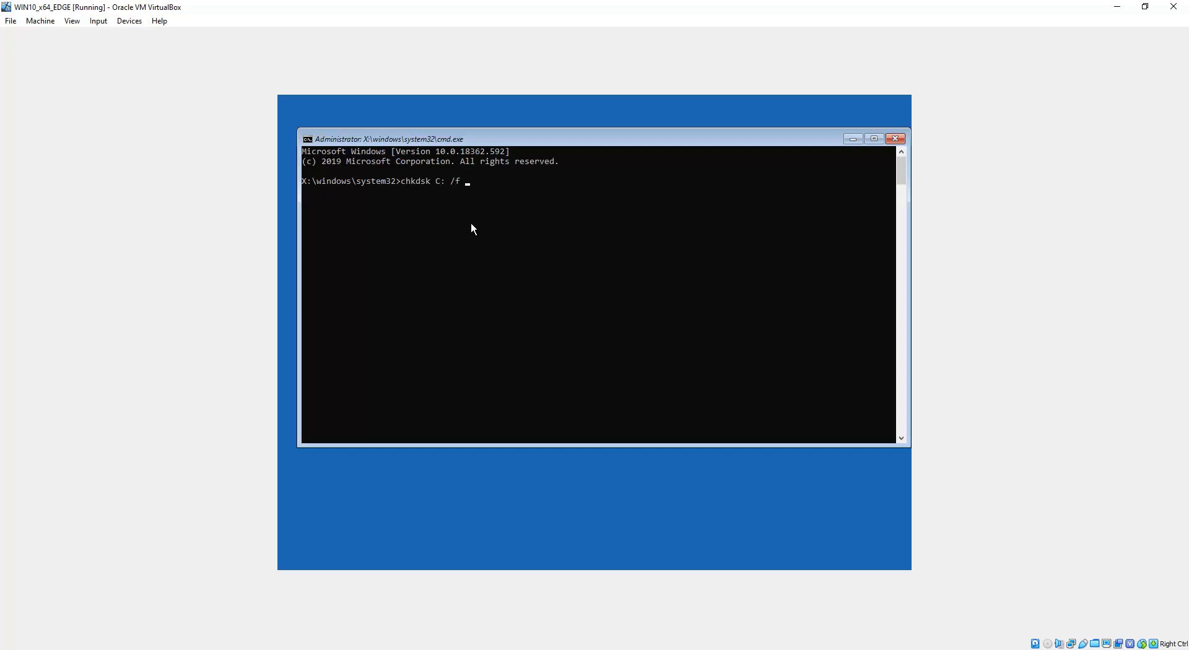
{"action": "type", "text": "/r"}
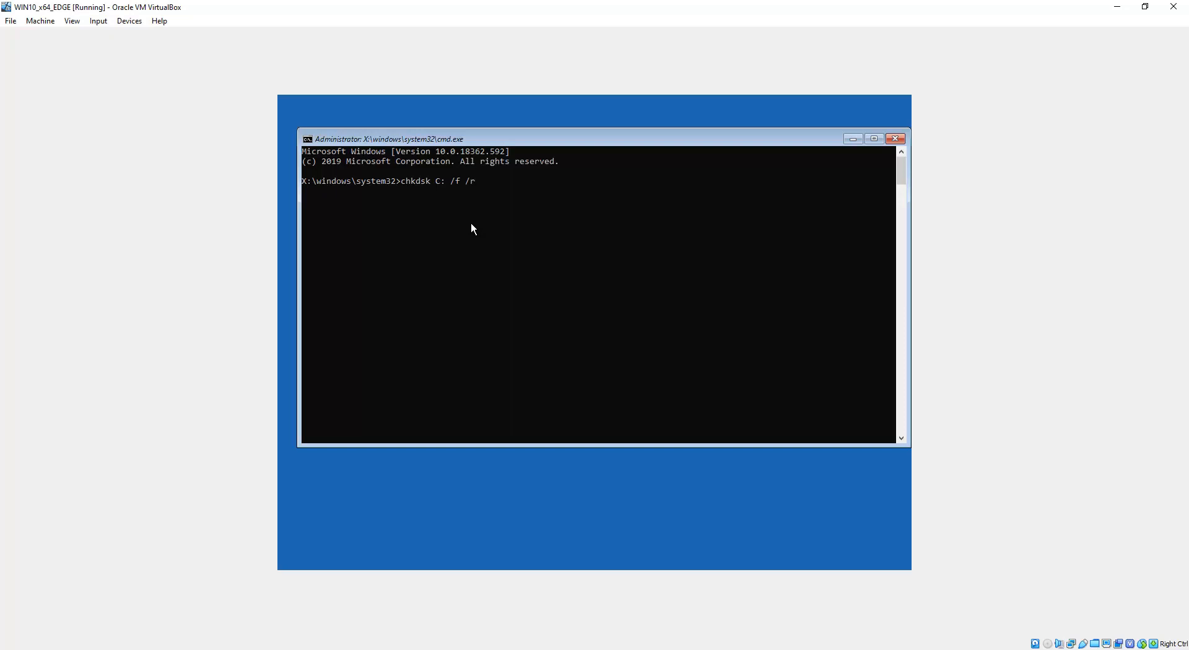
{"action": "type", "text": "/"}
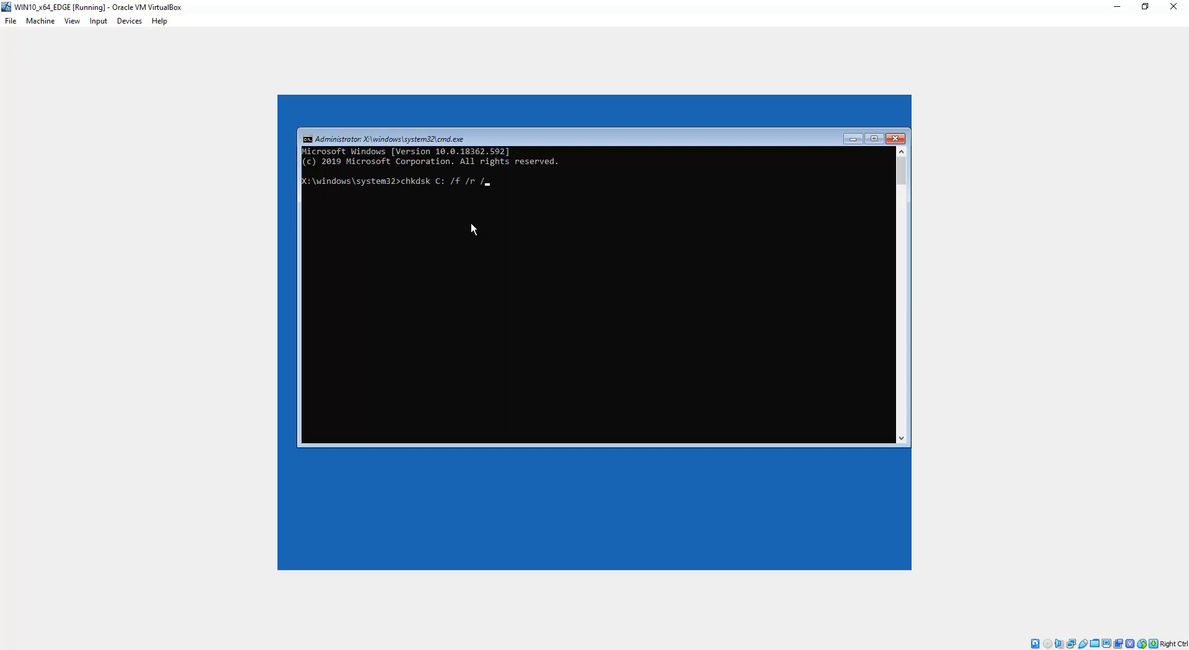
{"action": "type", "text": "x"}
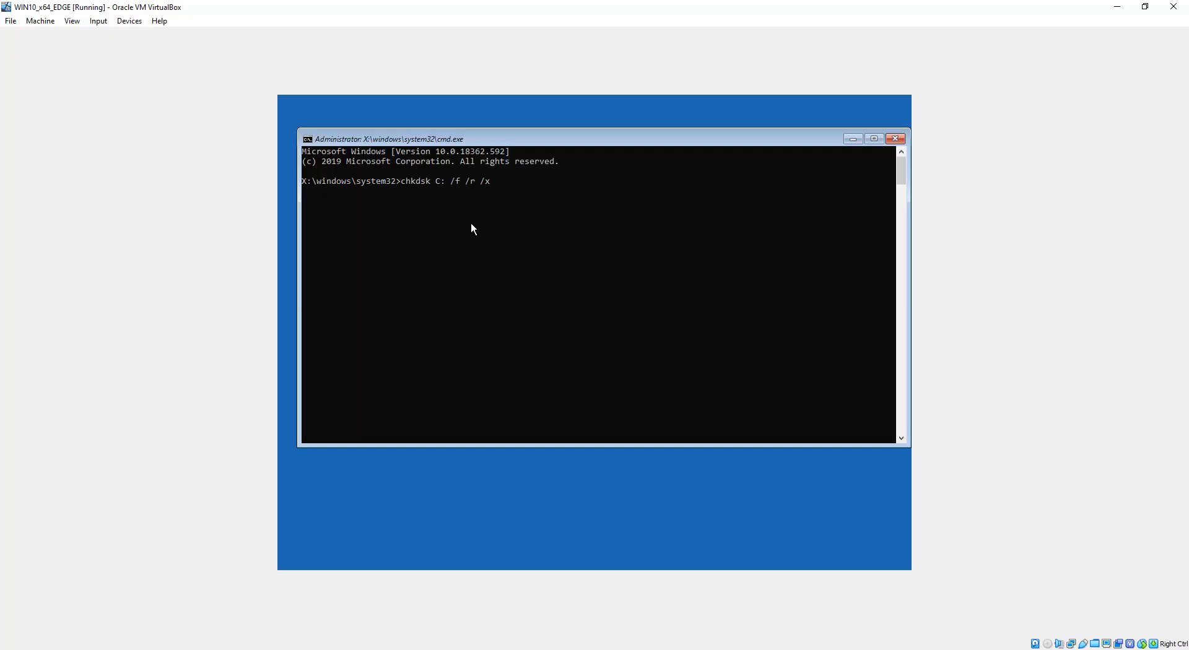
{"action": "key", "text": "Return"}
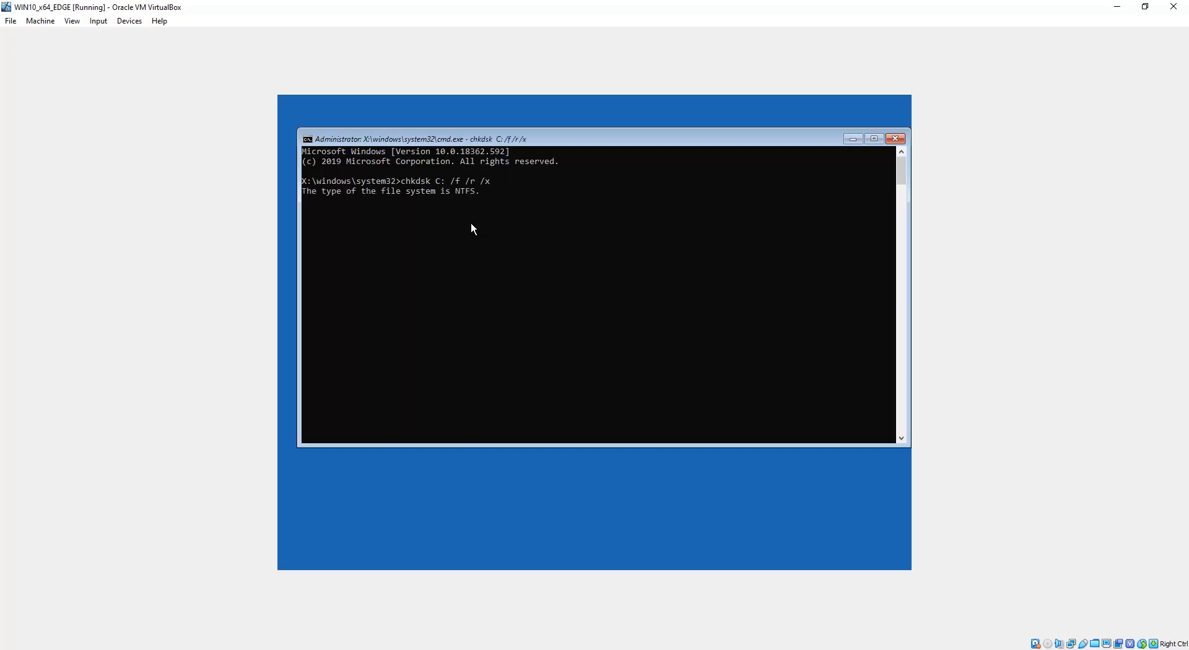